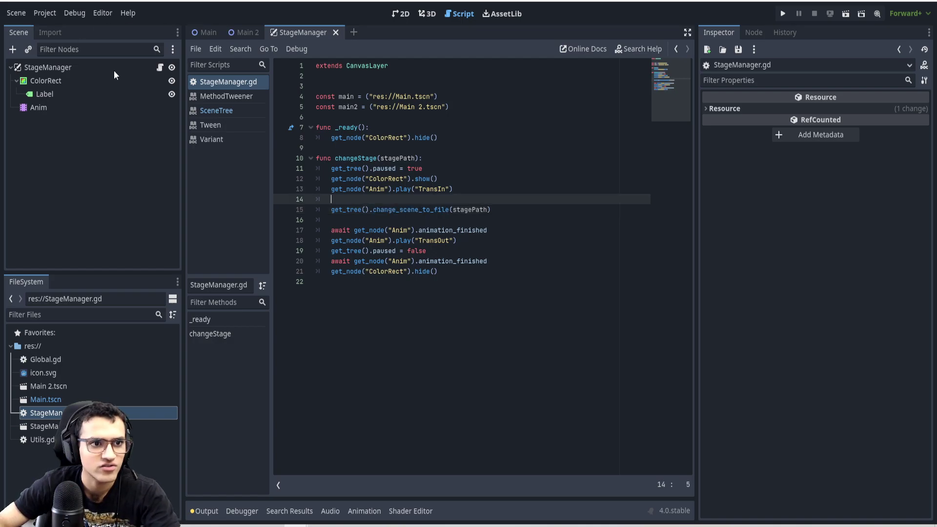
- Show the Main scene in 2D, inspect running Main 1 in the Remote tree, return to Local
click(785, 13)
text(Main 1)
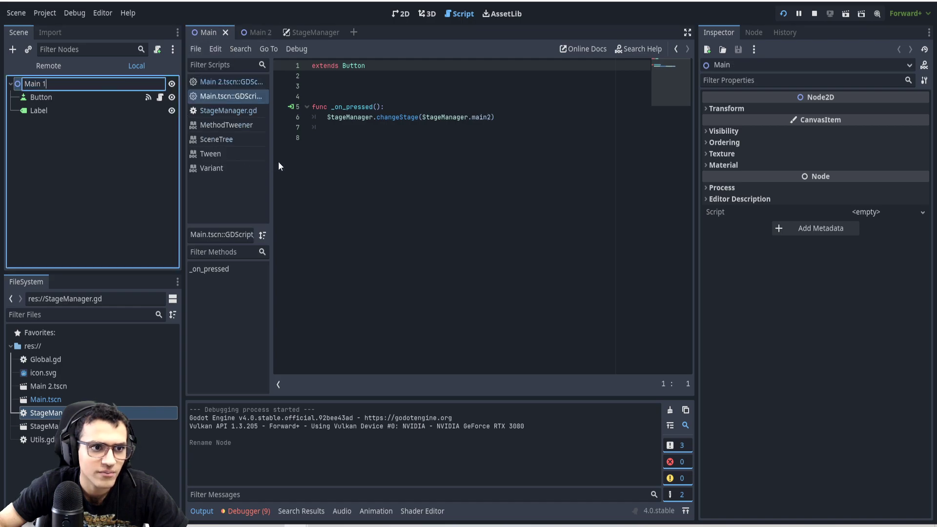
click(401, 13)
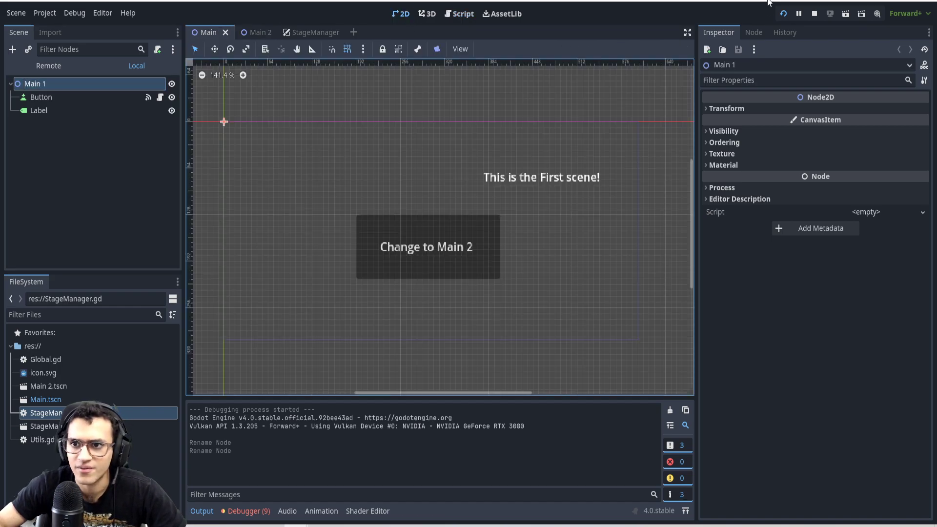
click(302, 32)
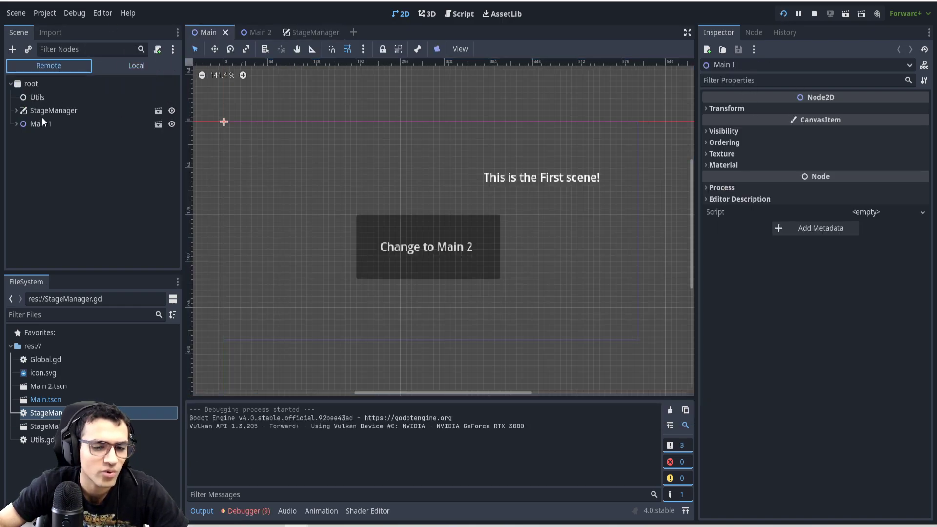
click(41, 126)
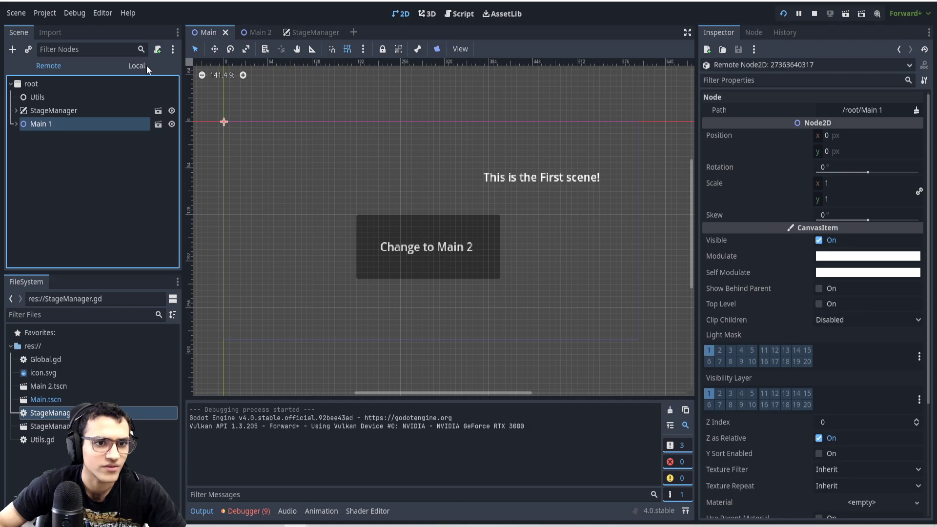
click(136, 66)
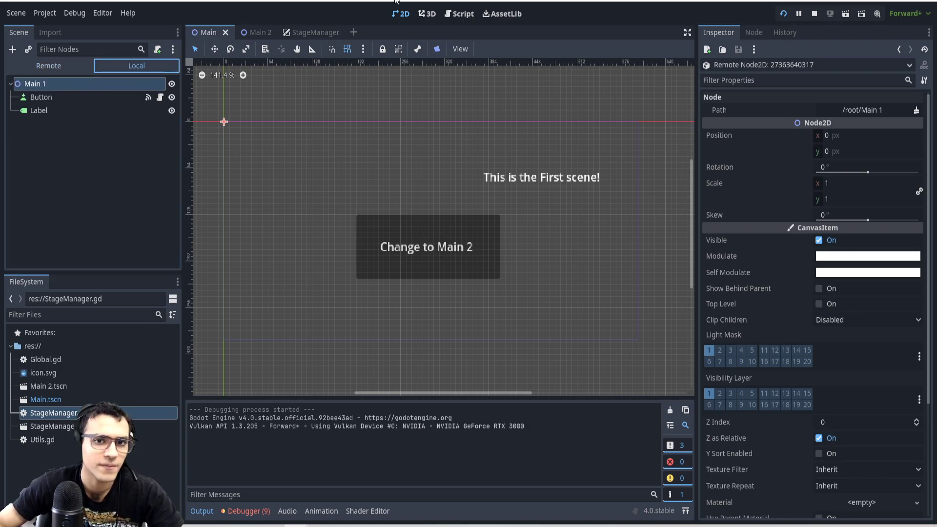
- Open StageManager.gd and add a '#Remove Old Scene' comment inside changeStage
click(457, 14)
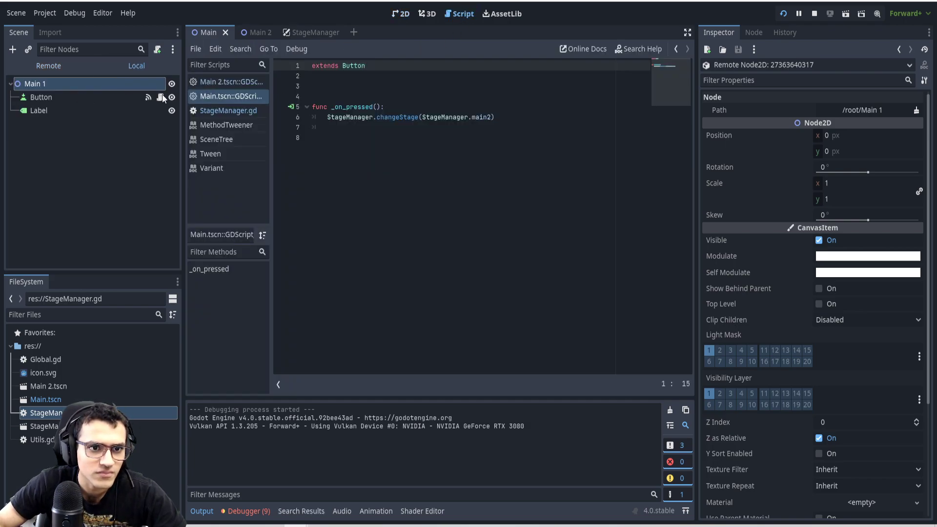
click(222, 111)
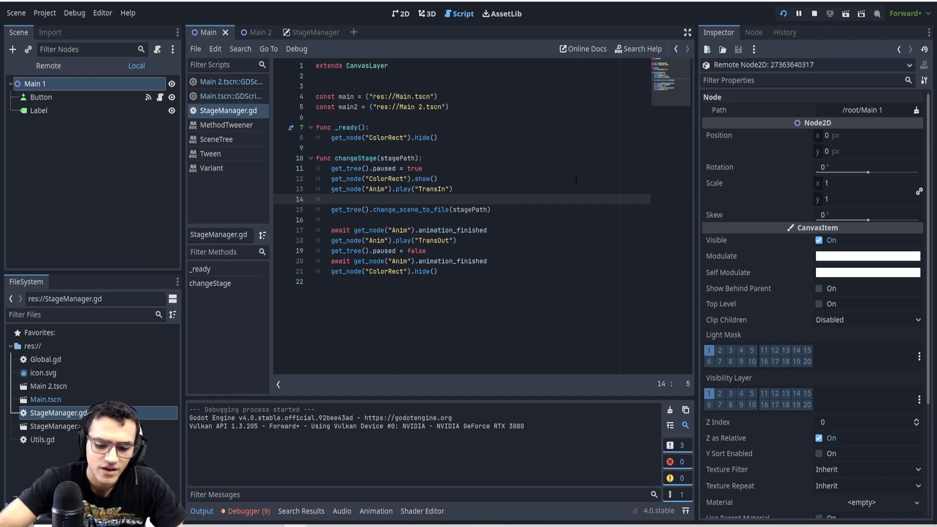
key(Enter)
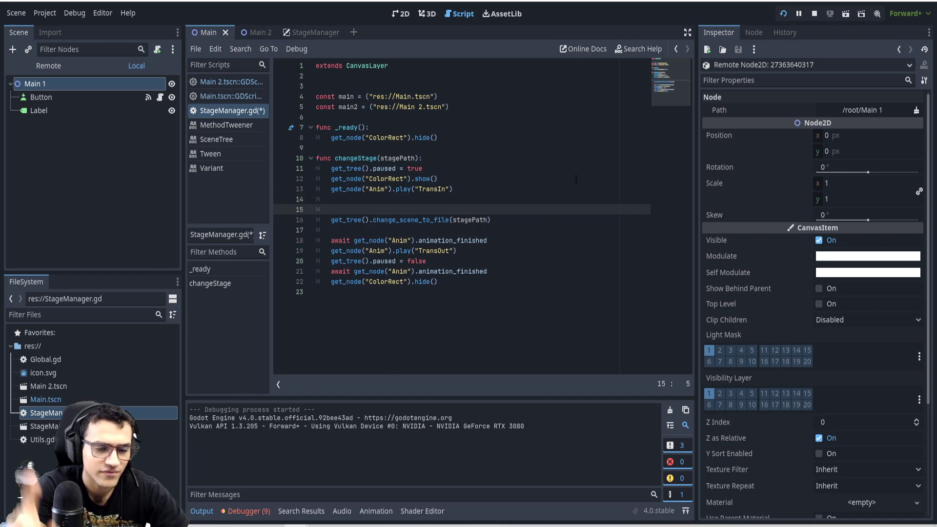
text(#)
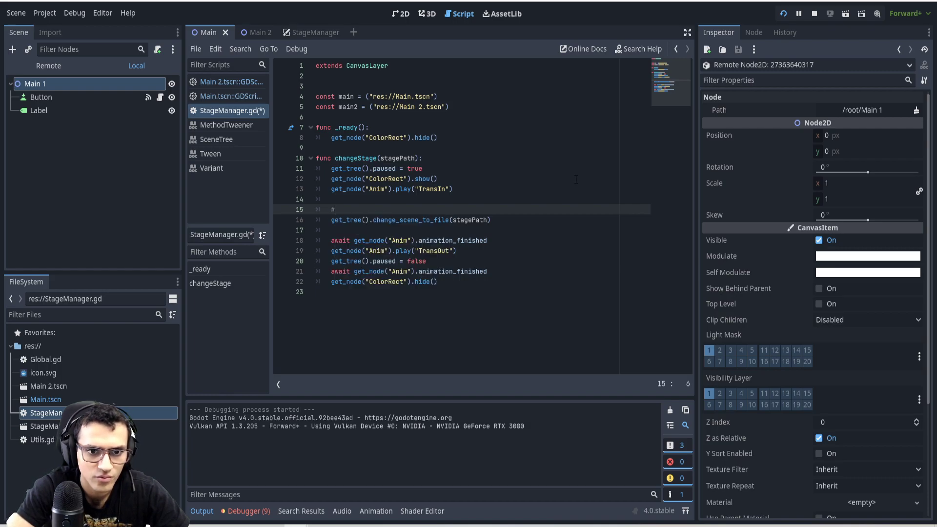
text(Remove Old S)
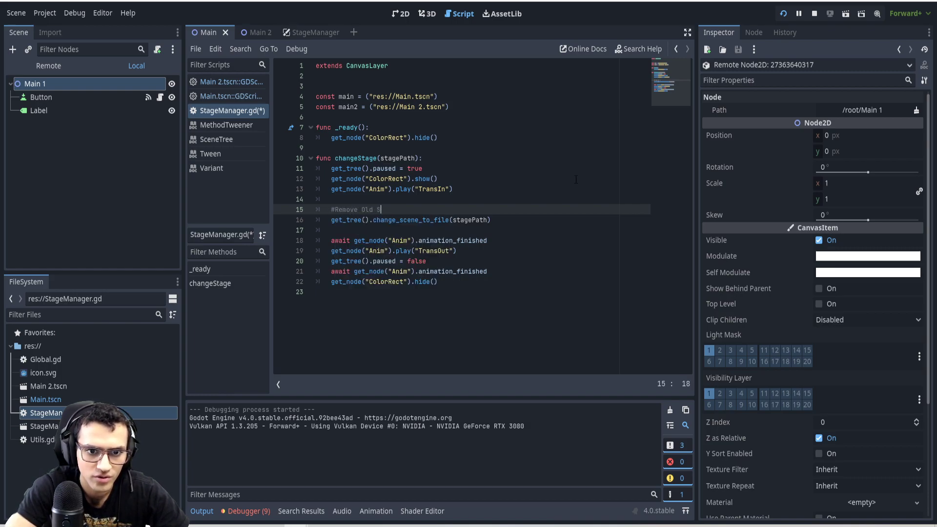
key(Enter)
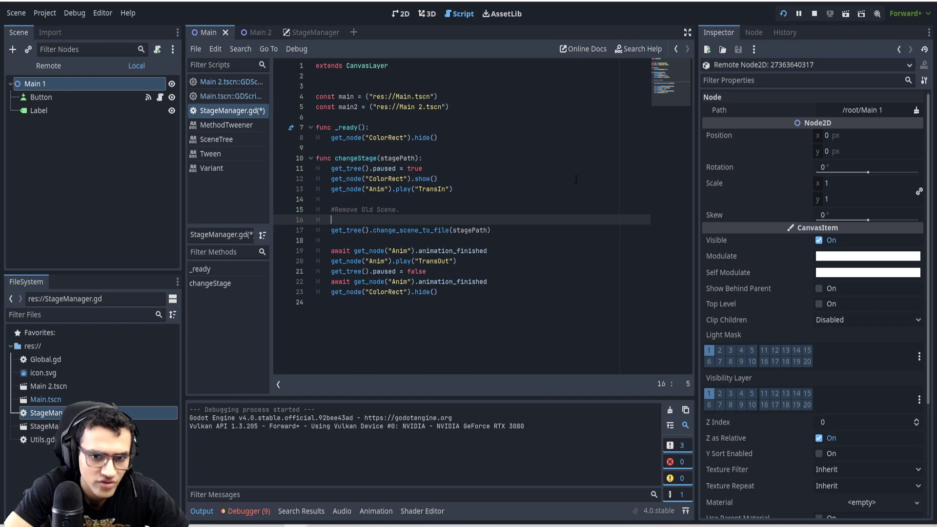
- Write get_tree().get_child(2).queue_free() below the Remove Old Scene comment
text(get_tre)
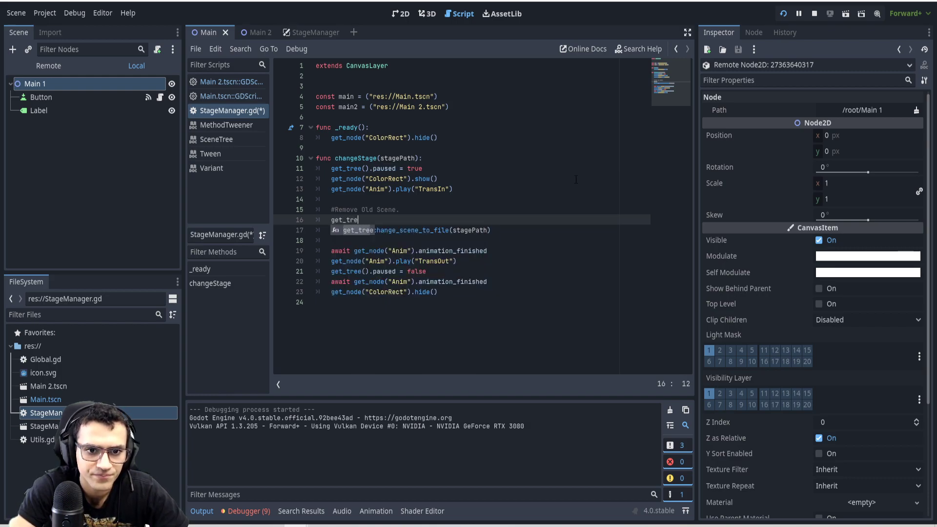
text(())
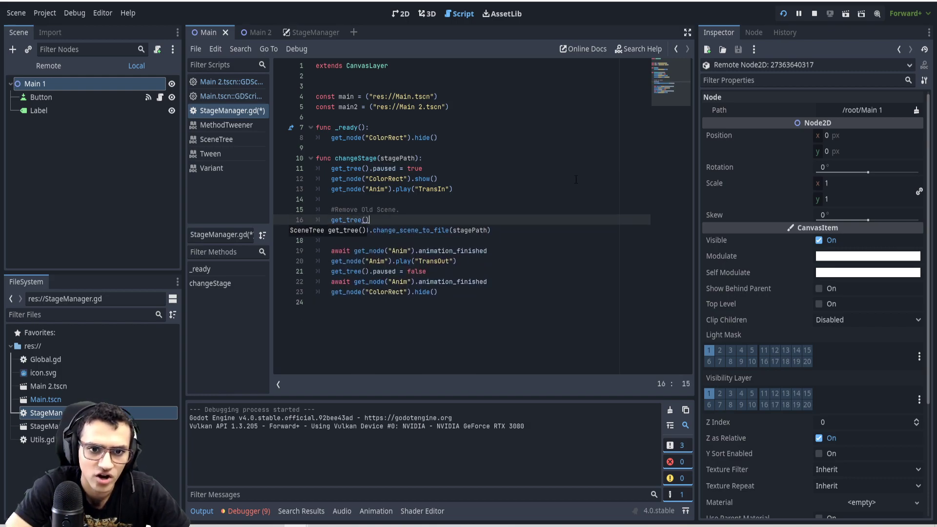
text(.get_child)
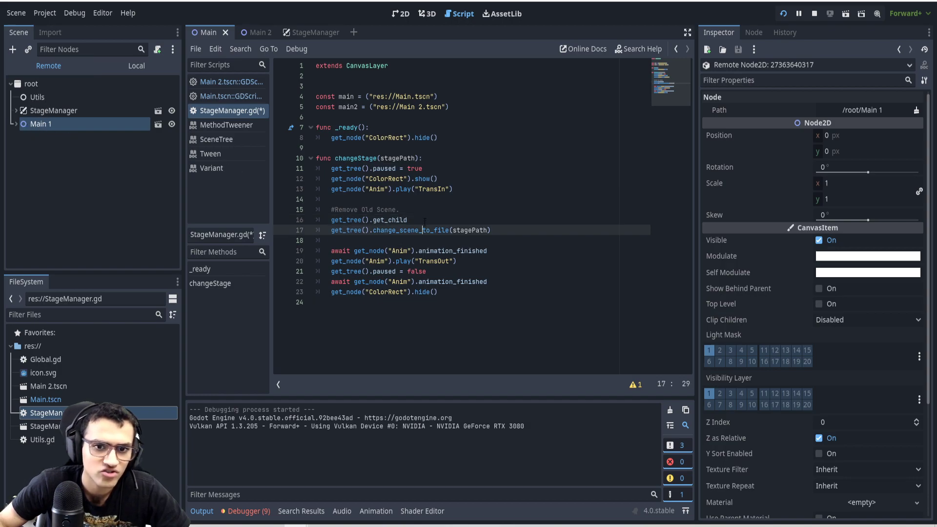
text((2))
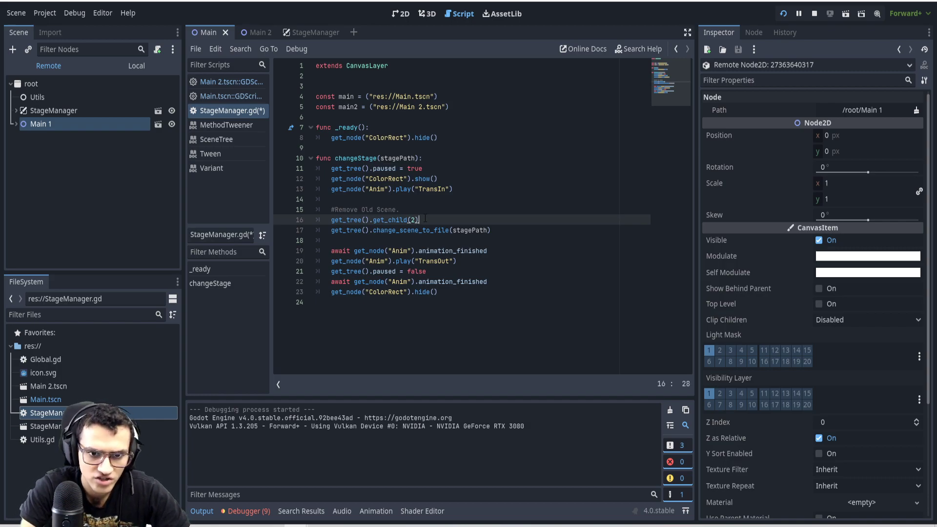
text(.)
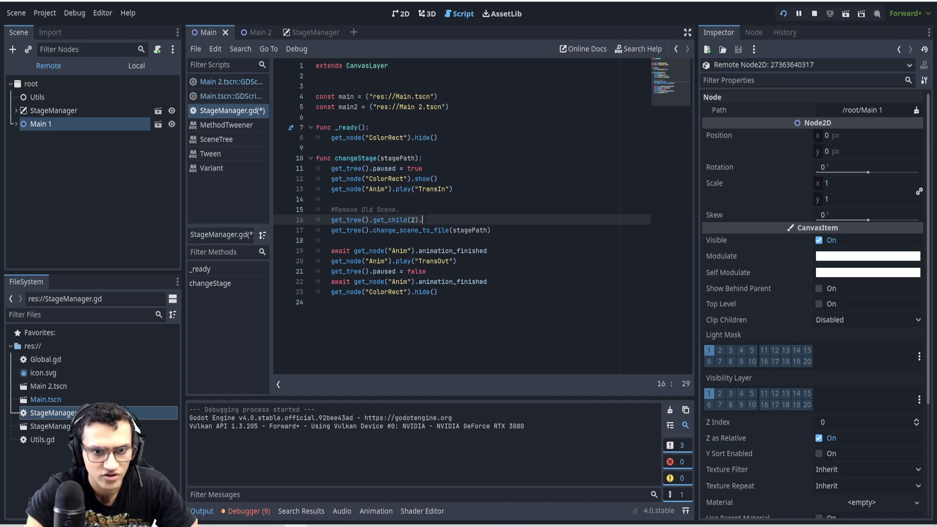
text(.)
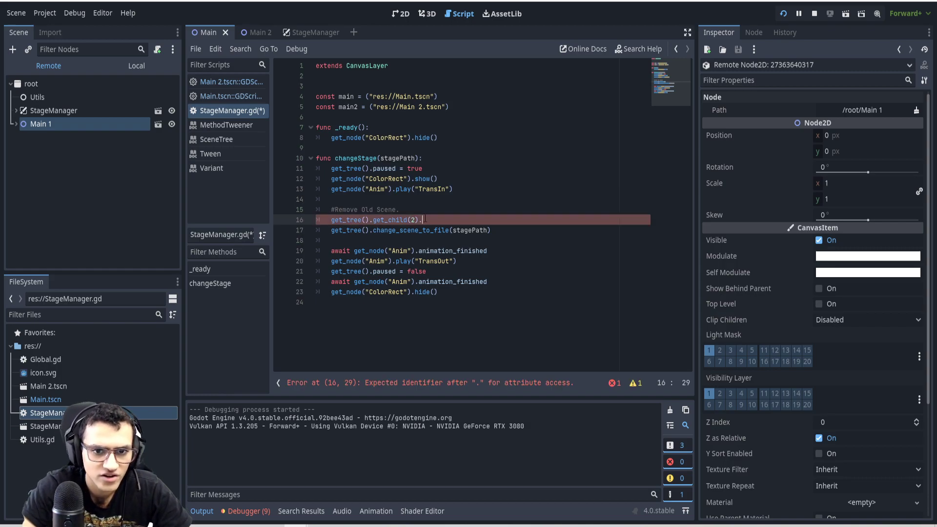
text(que)
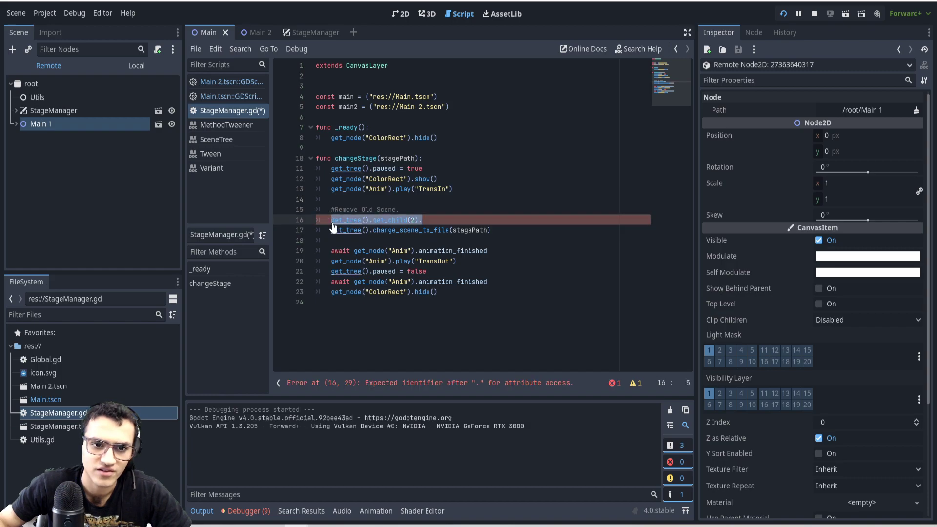
text(queue_free())
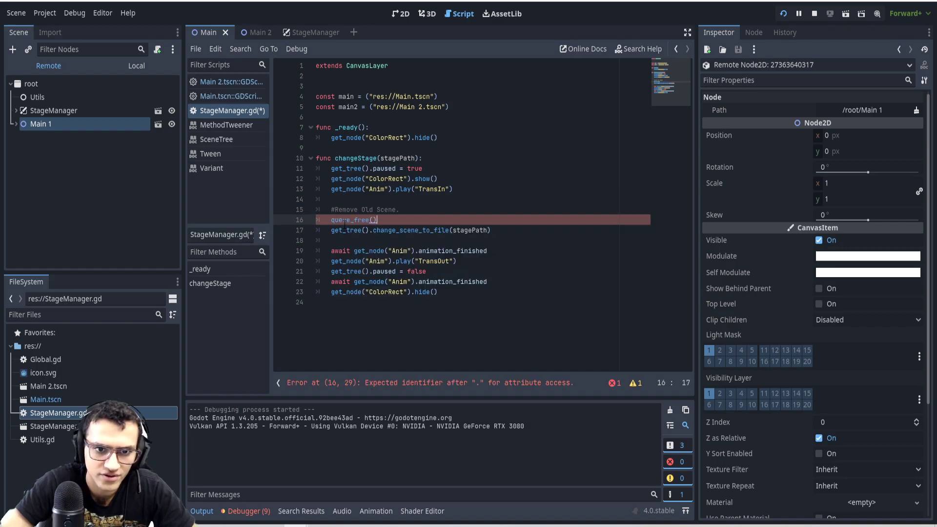
text(get_tree().get_child(2).)
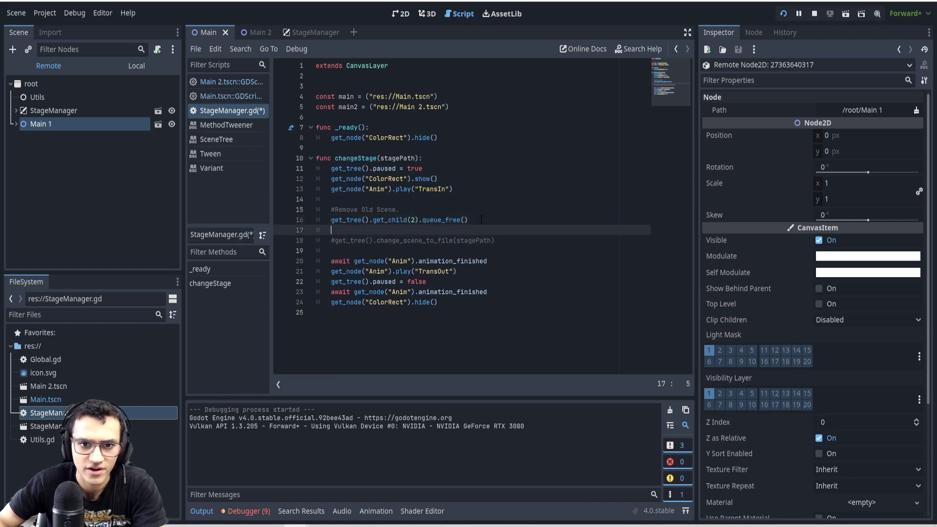
key(Enter)
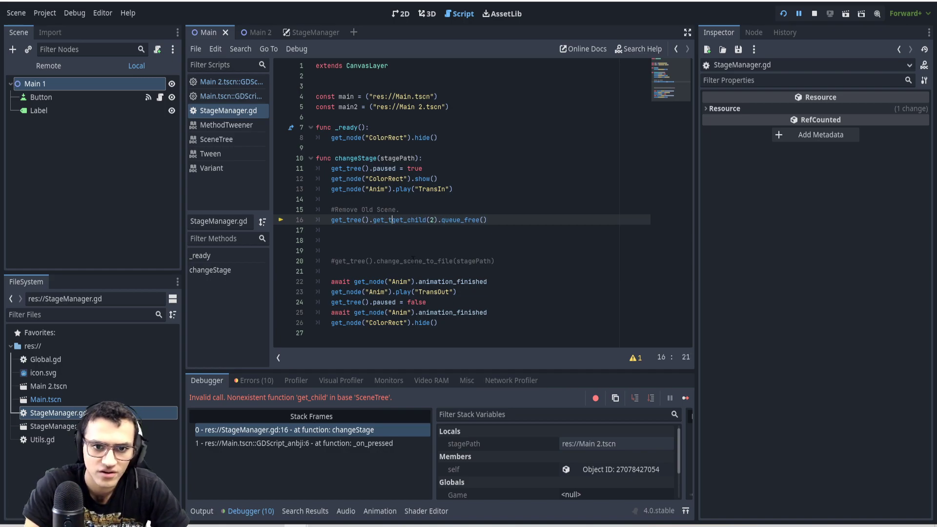
- Insert .get_root() before .get_child(2) in the free call
text(get_root())
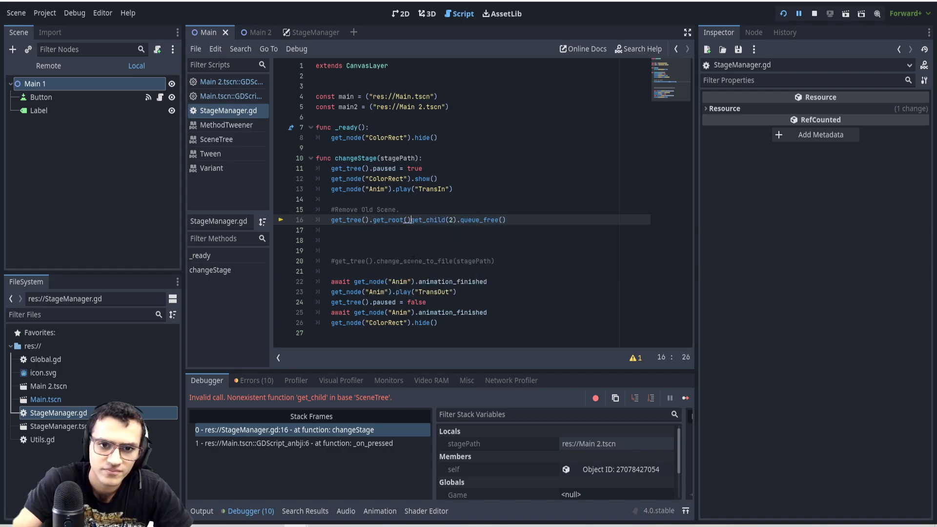
text(.)
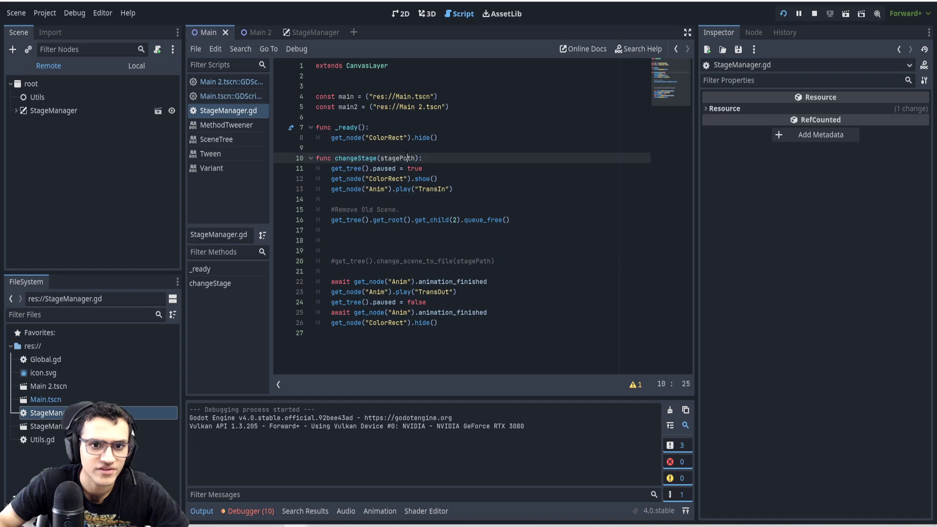
- Write the get_tree().get_root().add_child(newScene) call in changeStage
double_click(395, 157)
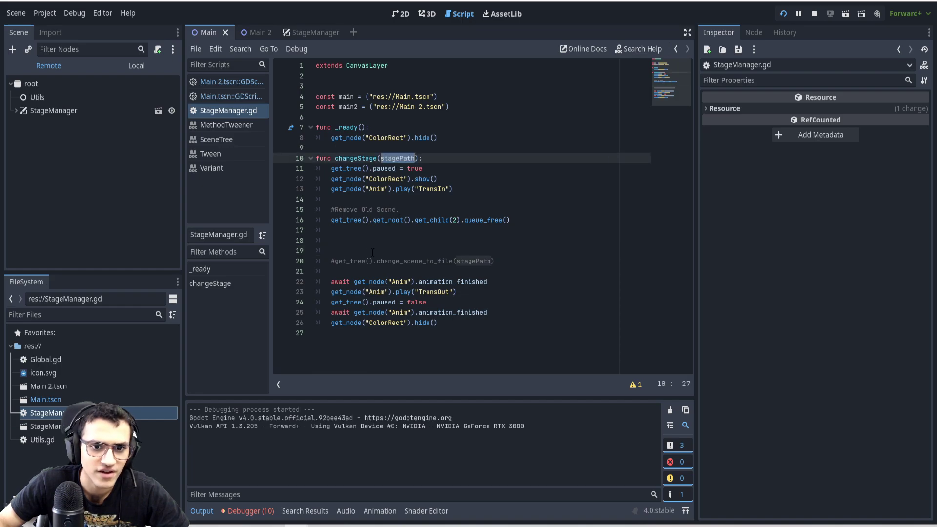
text(get)
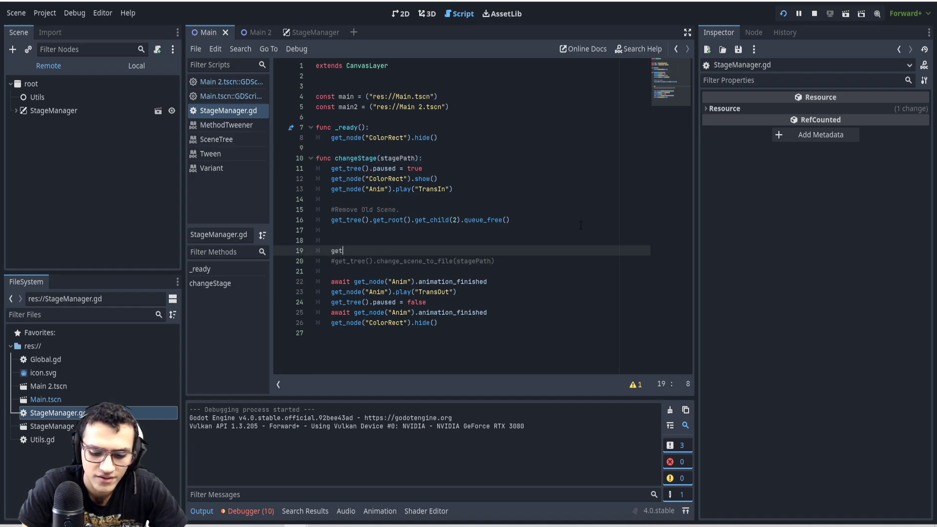
text(_tree())
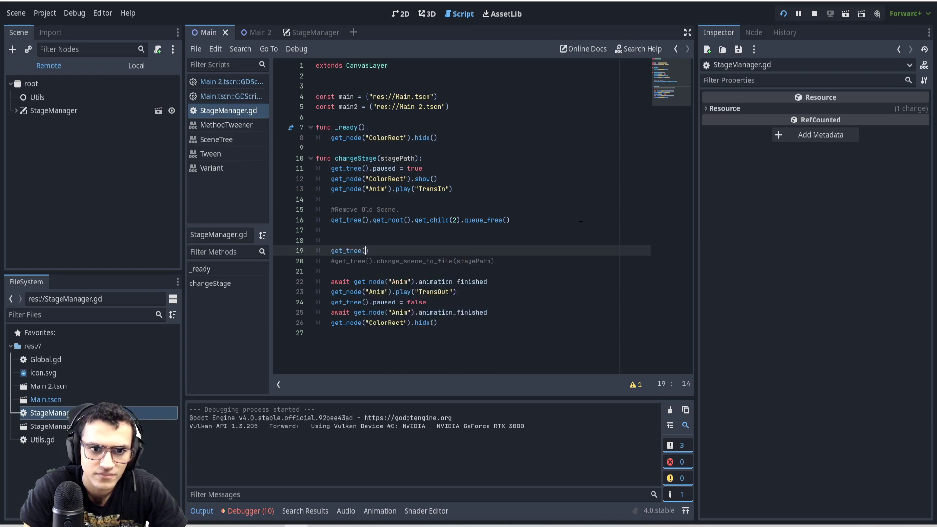
text(.get_t)
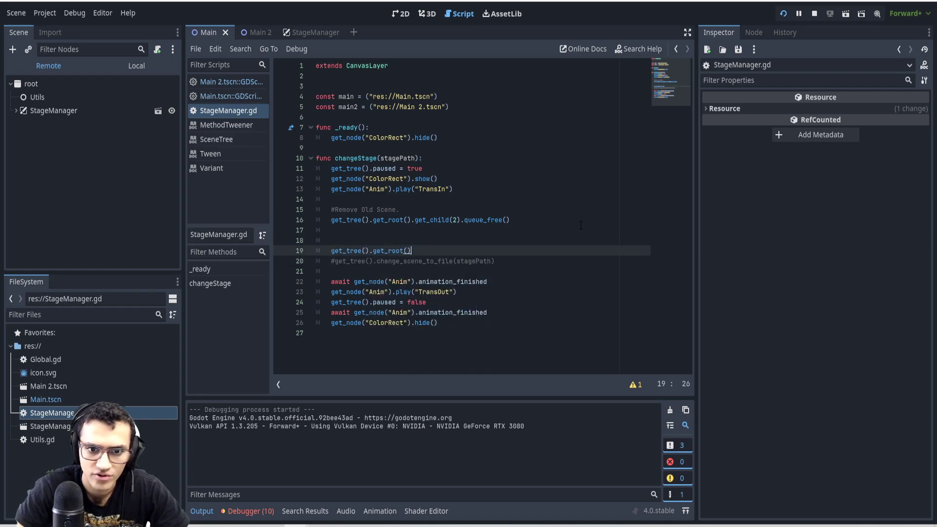
text(.add_child)
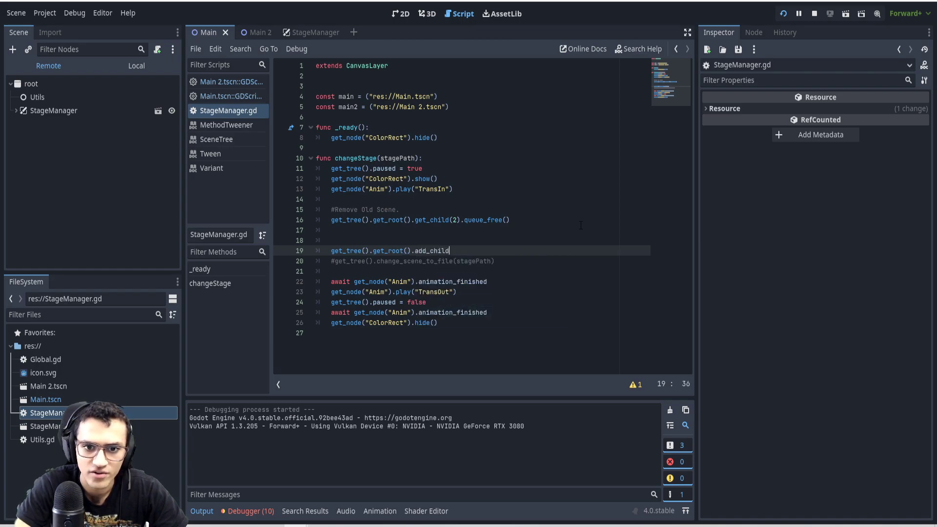
text(NewSc))
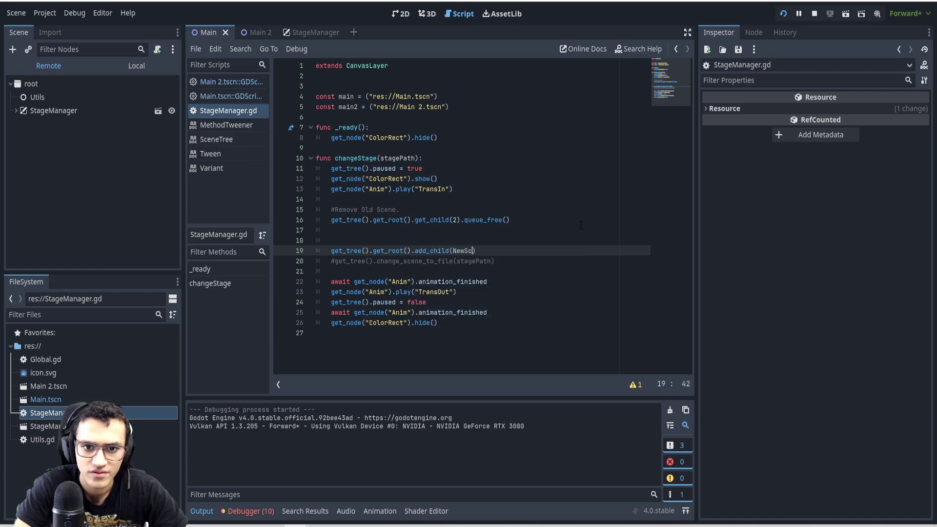
text(newScene)
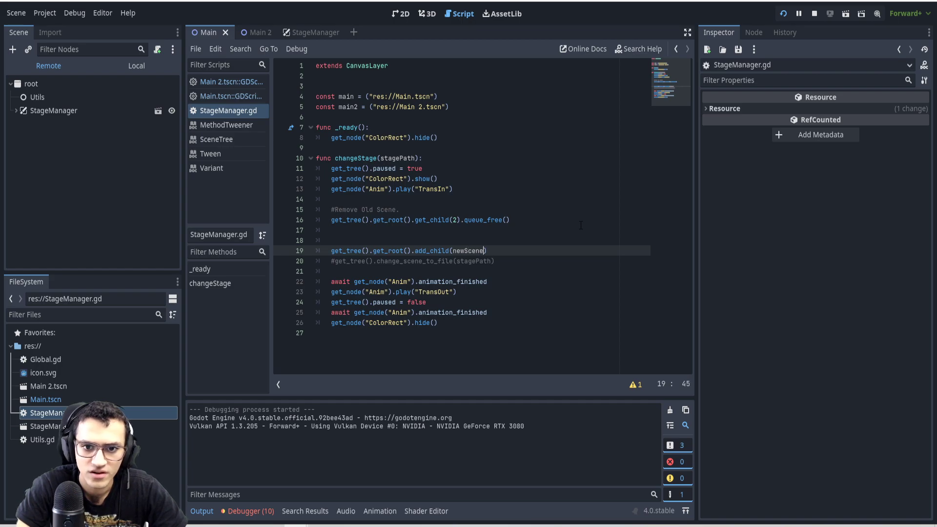
- Declare var Scene = load(stagePath) and var newScene = stagePath.instantiate() above it
text(var)
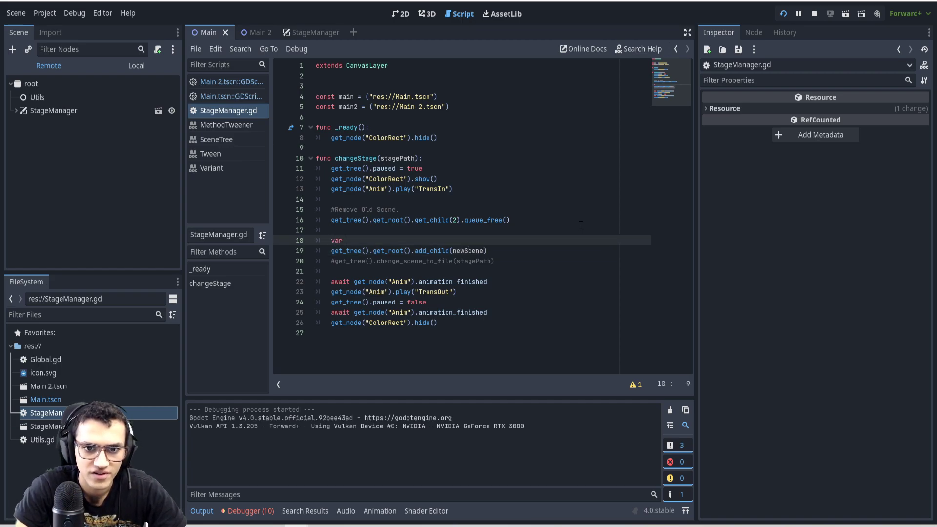
text(newScene = stagePath.ins)
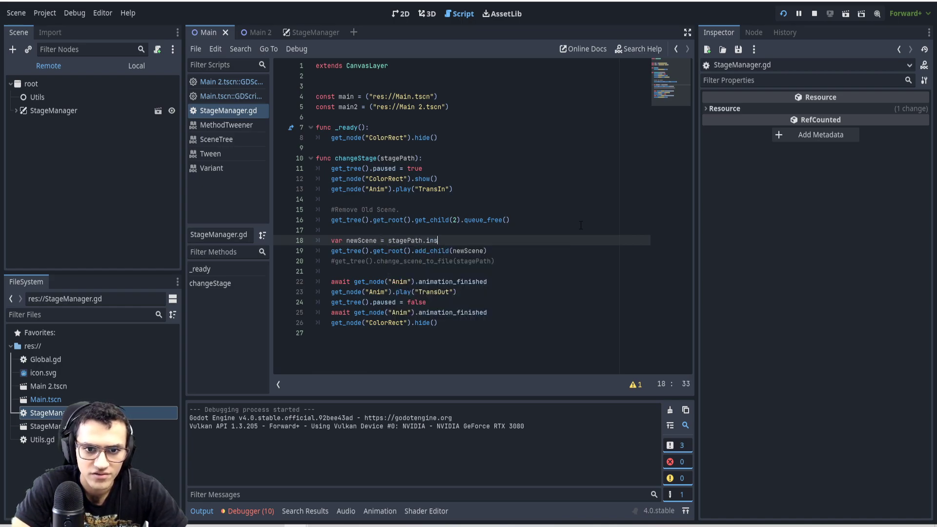
text(tan)
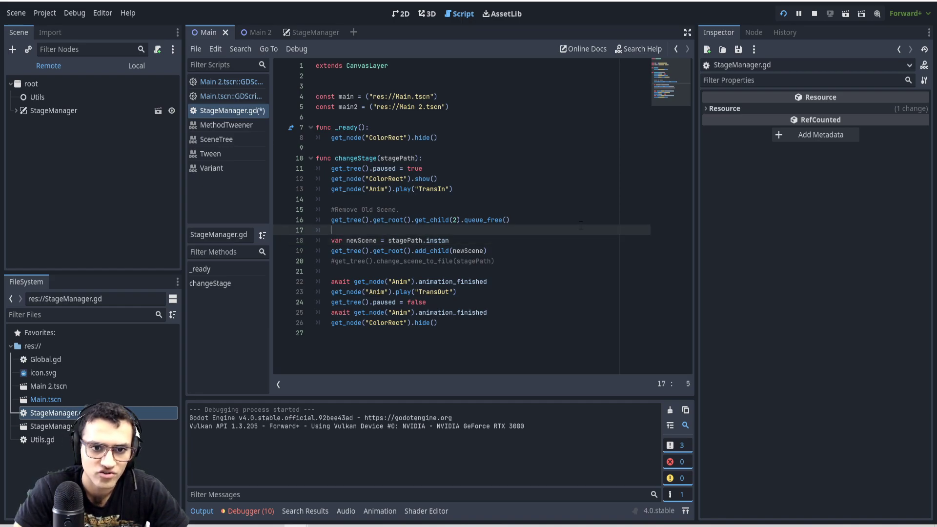
key(Enter)
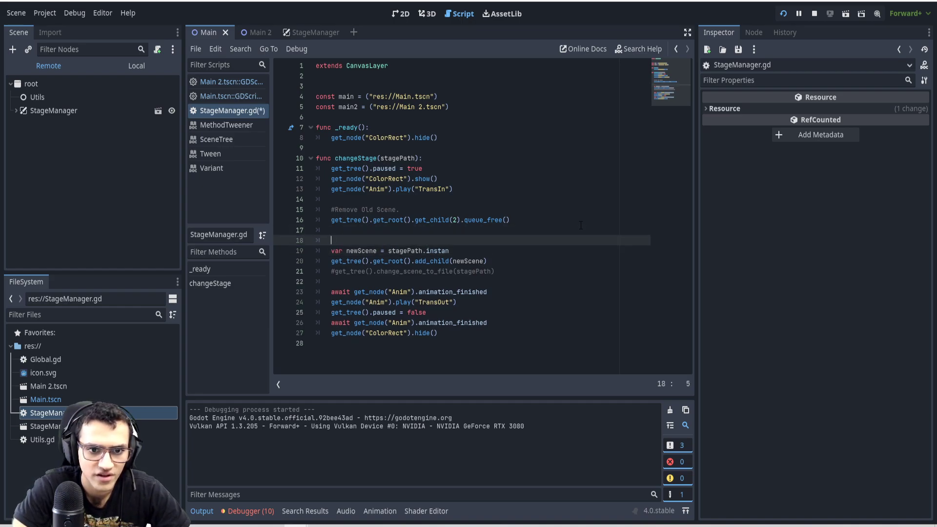
text(var)
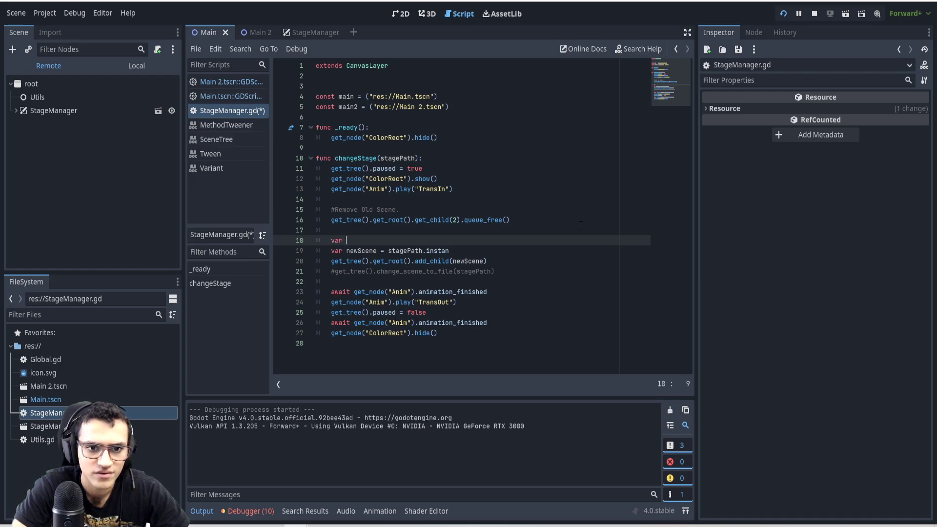
text(Scene =)
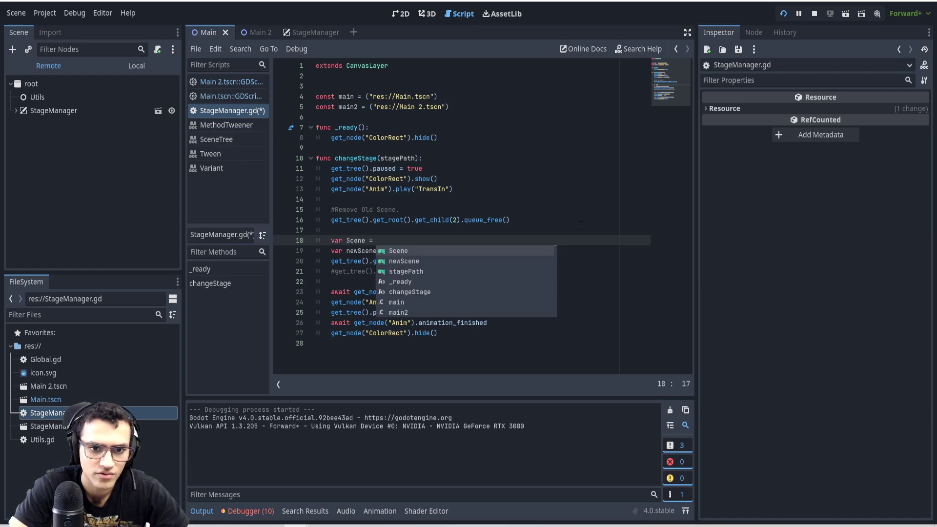
text(load(stagePath)
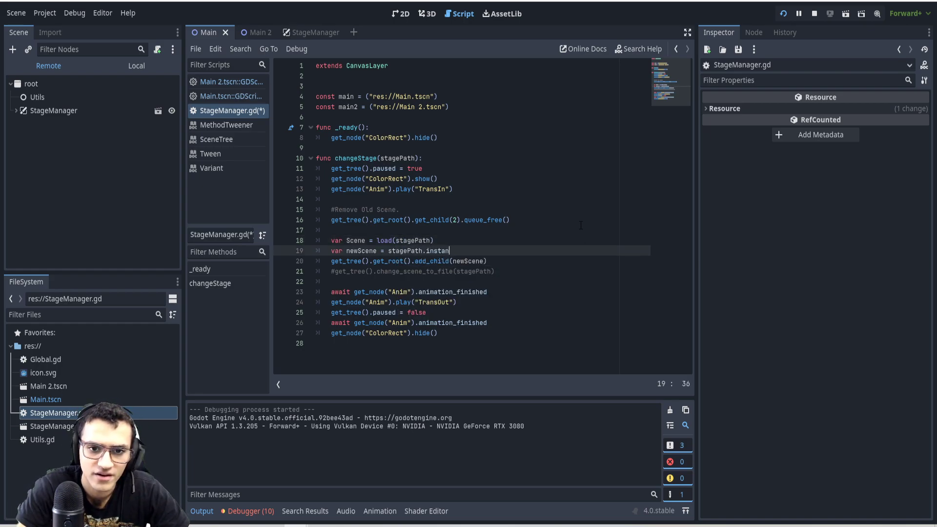
text(tia)
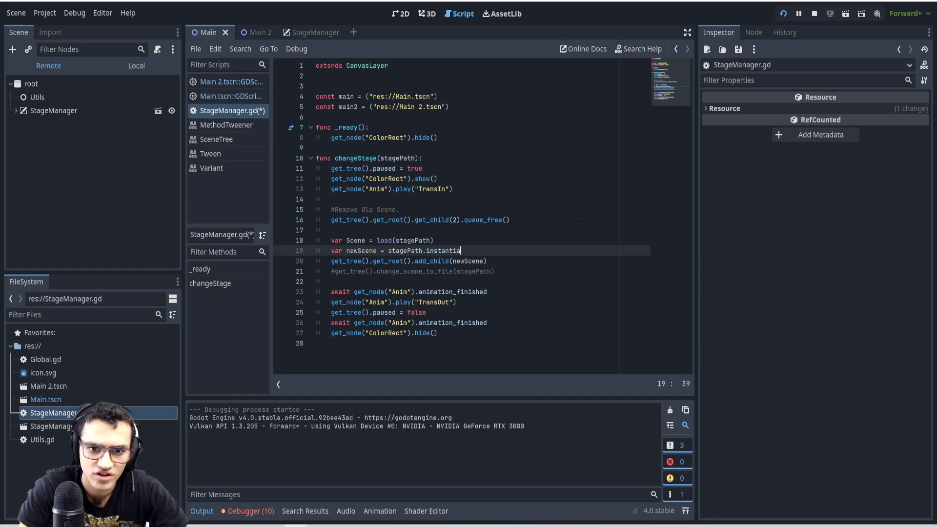
text(te())
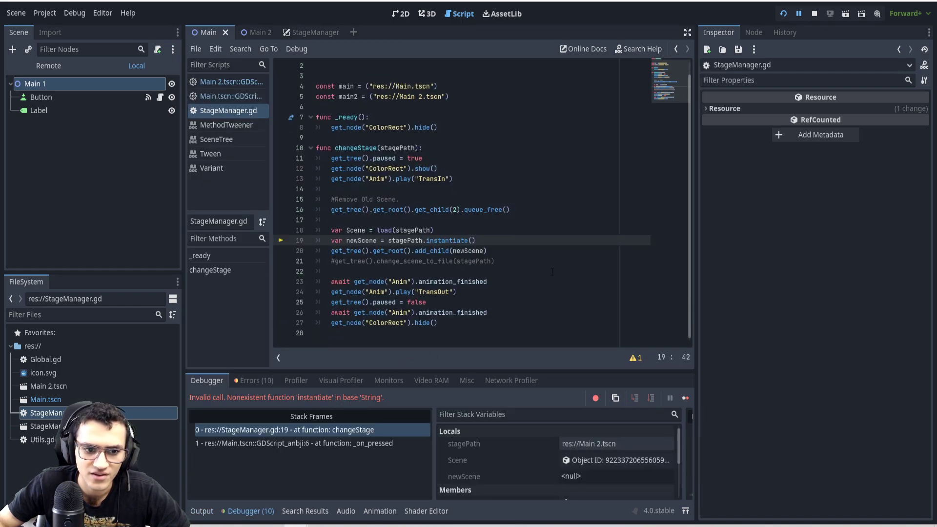
- Replace stagePath with Scene in the instantiate line and check the add_child call
double_click(405, 241)
text(Scene)
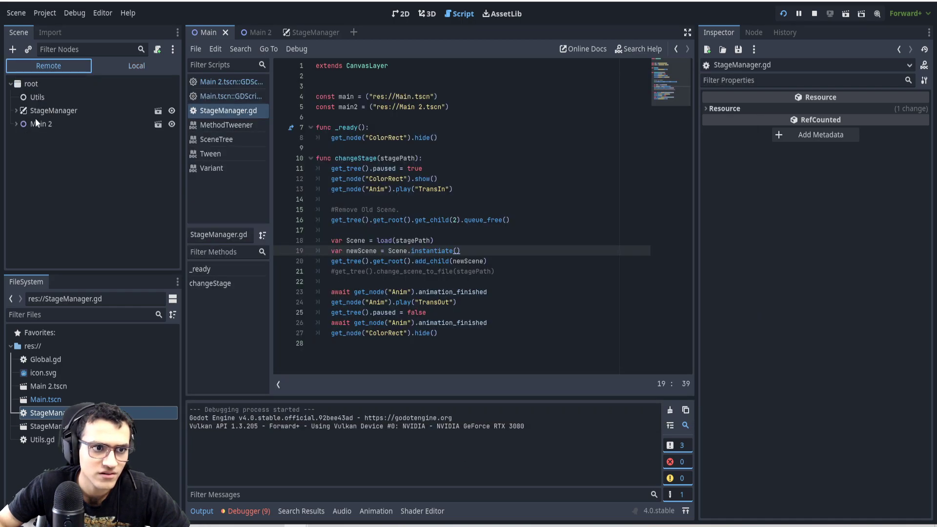
double_click(431, 251)
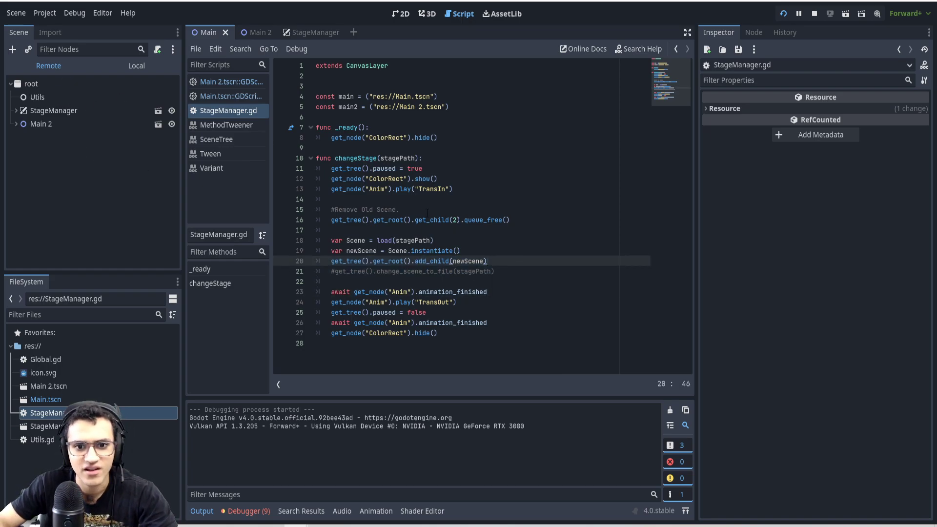
- Delete the Game entry from Project Settings' Autoload list and close the dialog
double_click(431, 220)
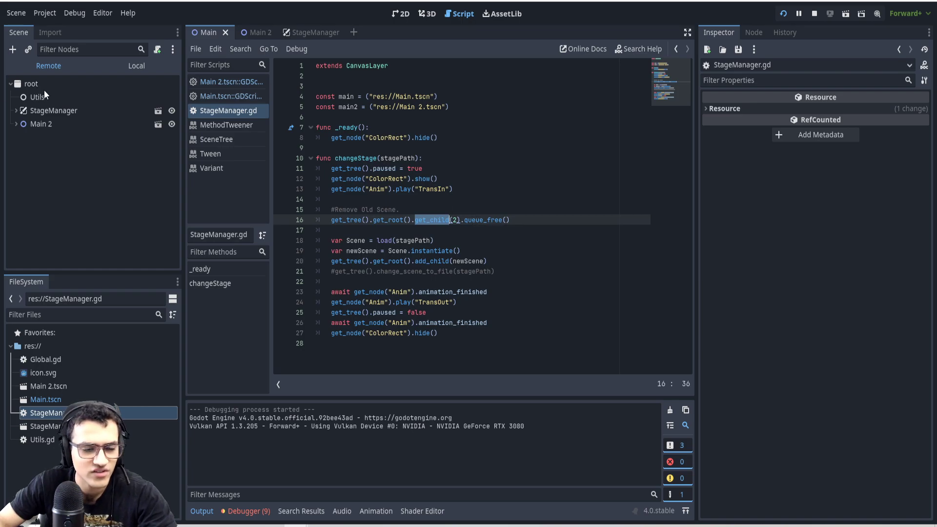
click(32, 83)
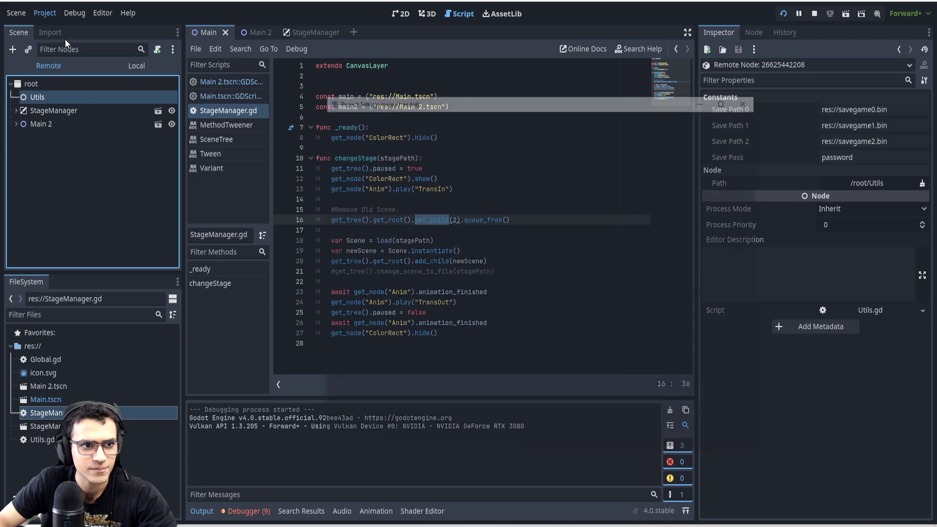
click(43, 12)
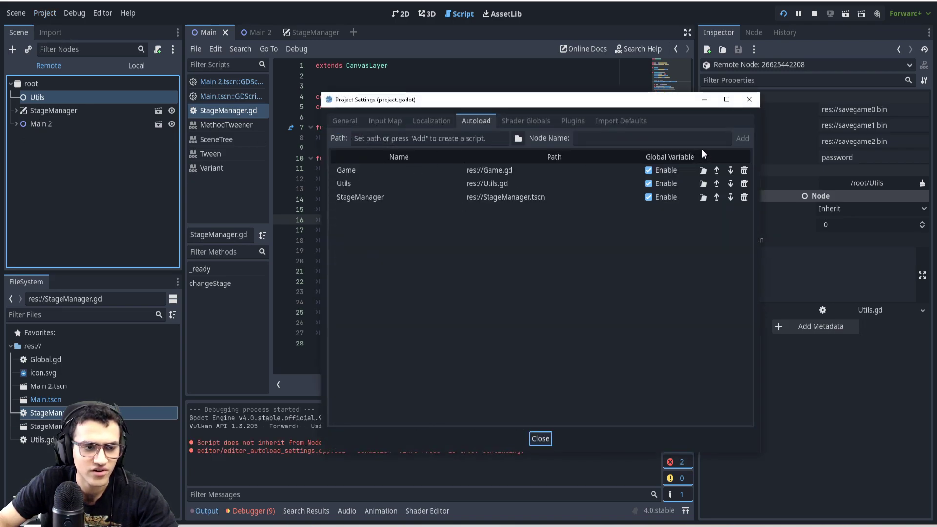
click(744, 170)
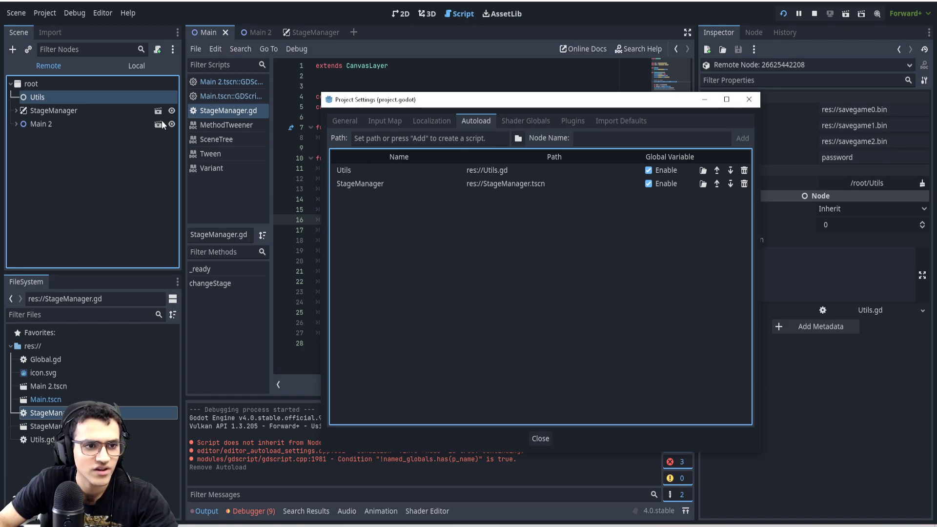
mouse_move(132, 116)
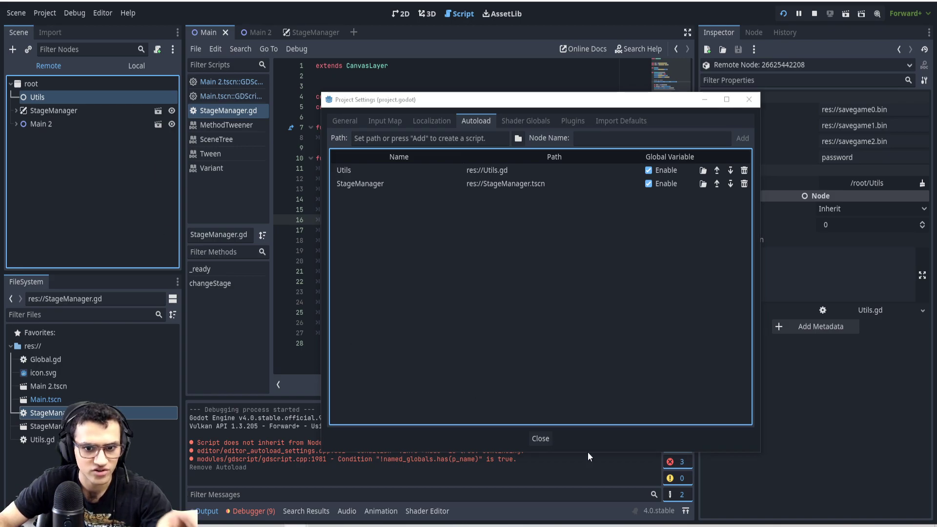
click(540, 438)
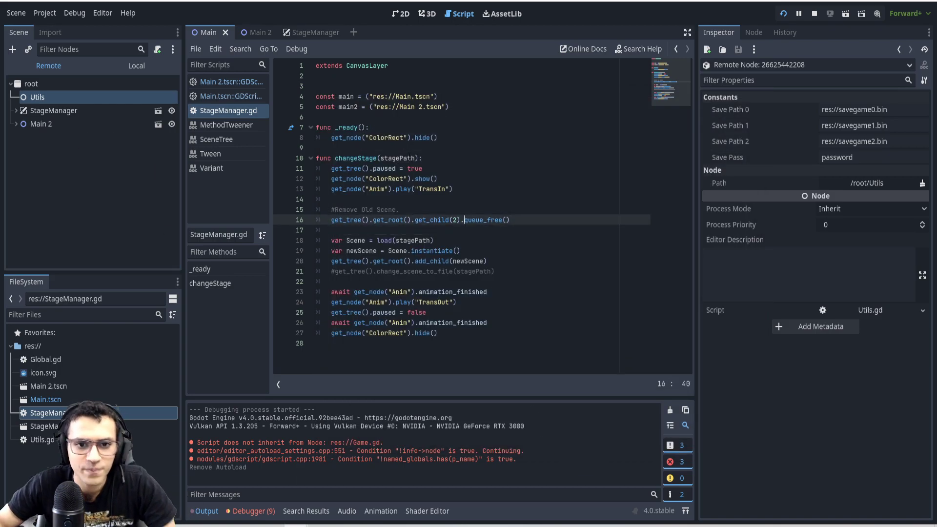
- Try adding an oldStage parameter to changeStage, then select it to remove it
double_click(397, 157)
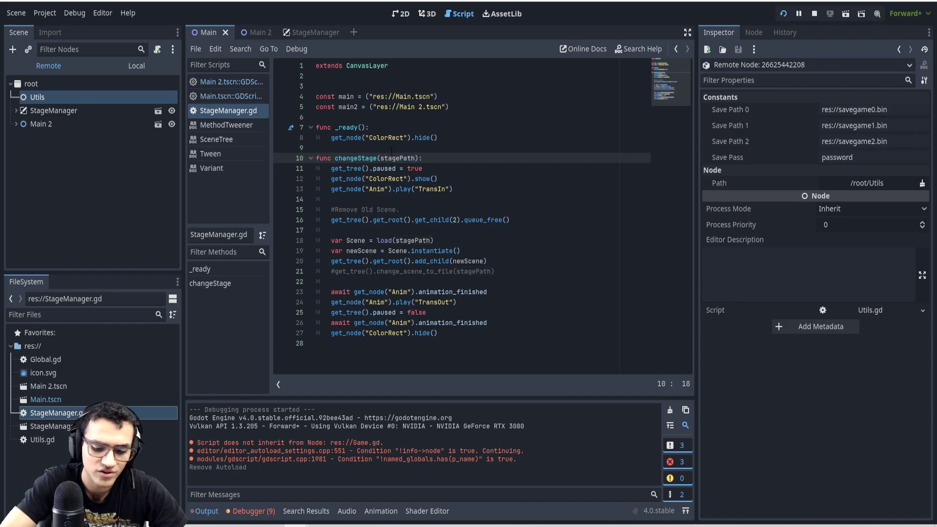
text(oldST)
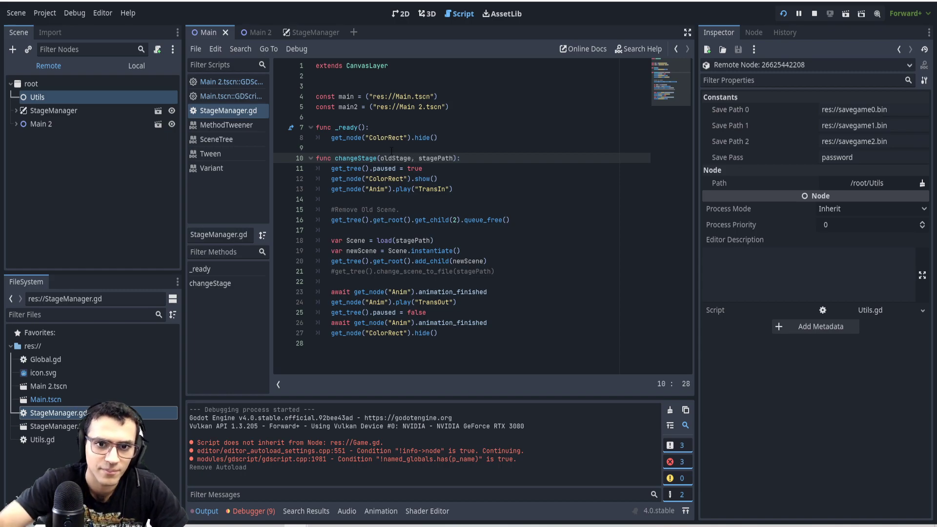
double_click(397, 158)
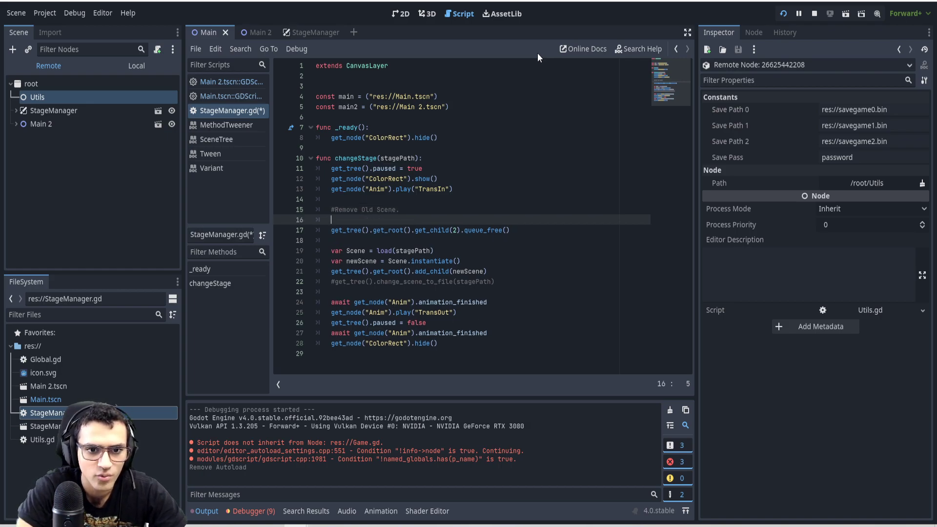
- Start a 'for i in ... get_child_count():' loop under the Remove Old Scene comment
text(for i)
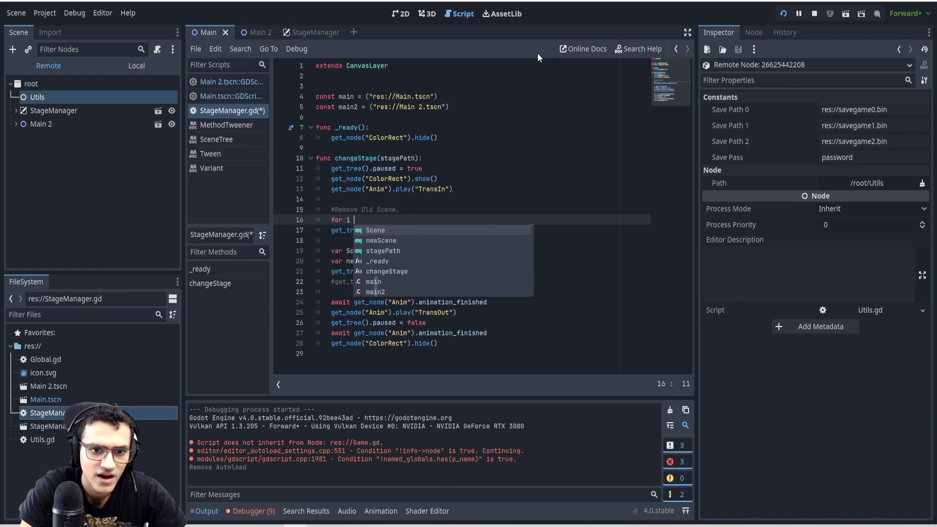
text(in get)
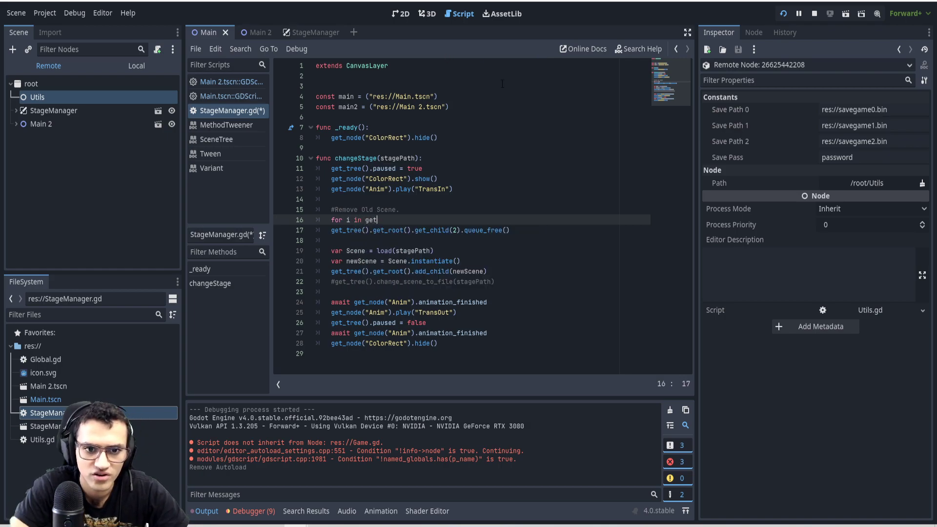
text(_child_count())
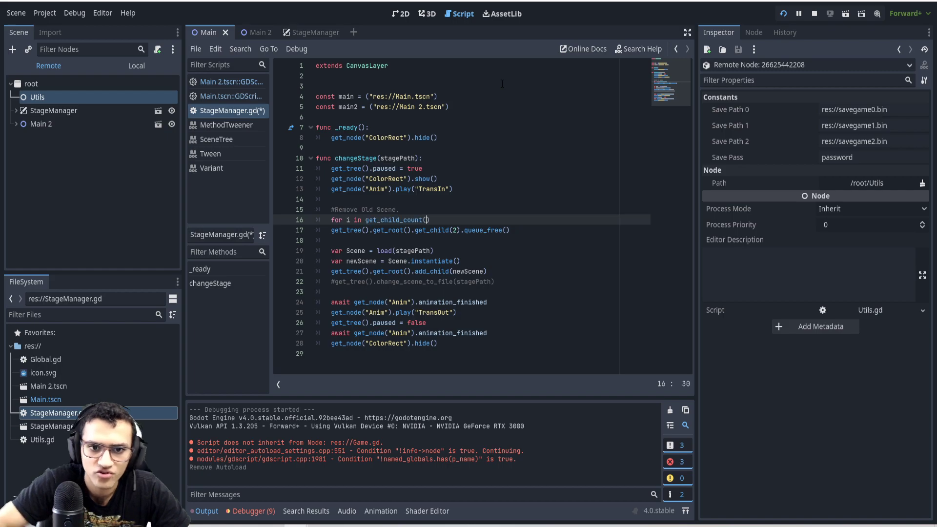
text(:)
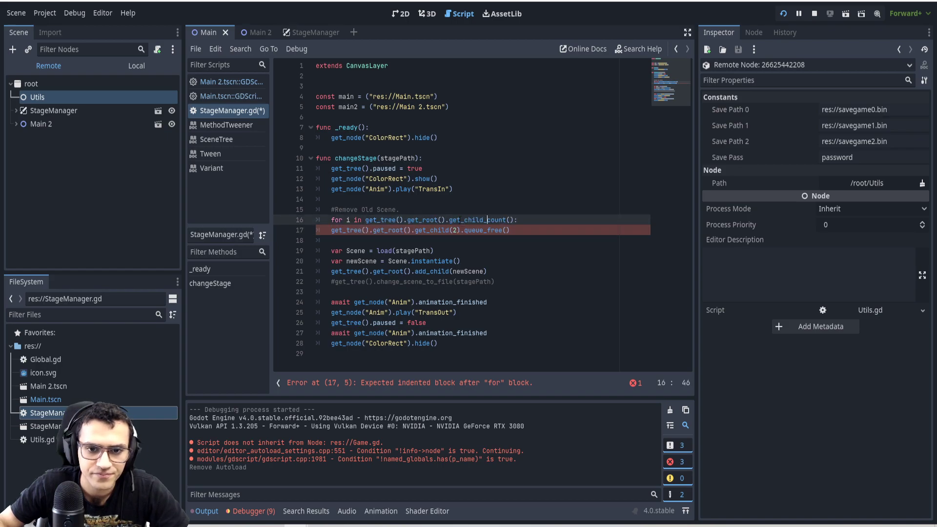
- Add an 'if i.name == Old' check and a remove_child(i) call inside the loop
click(451, 219)
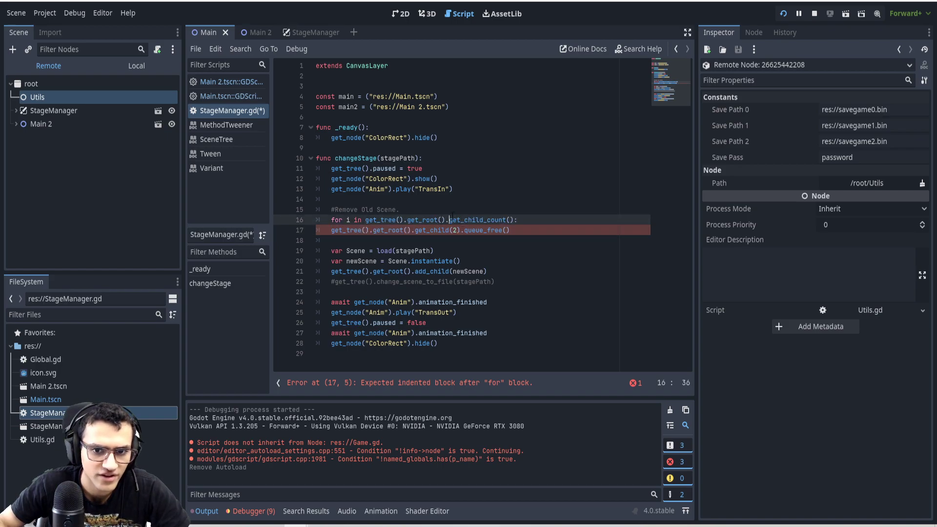
key(Enter)
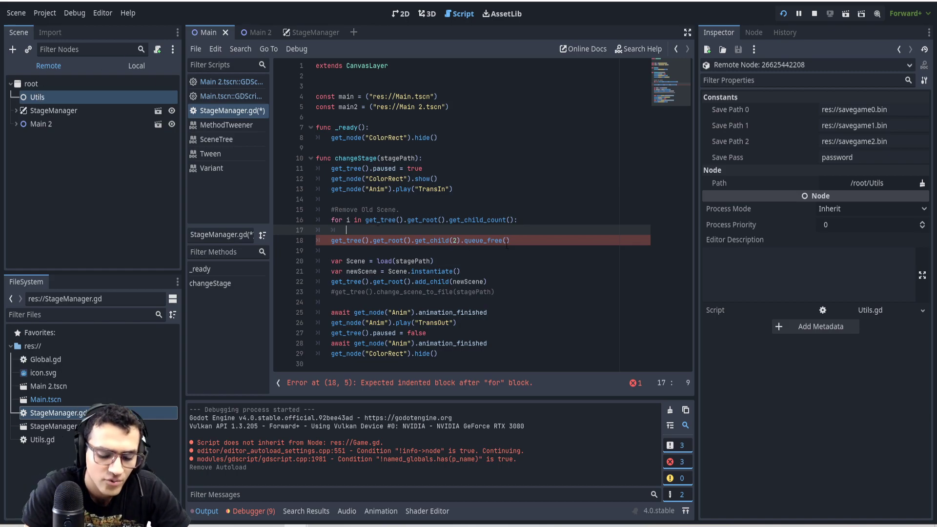
text(if i.nam)
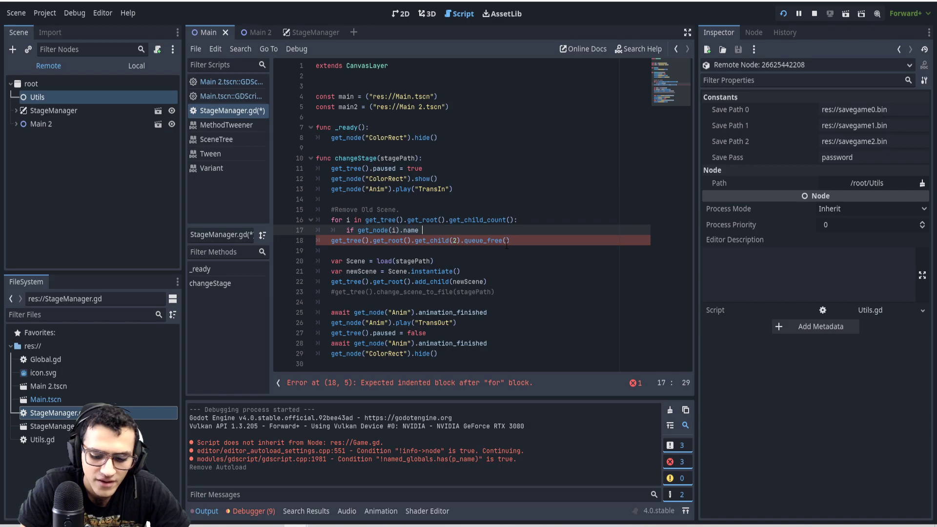
text(==)
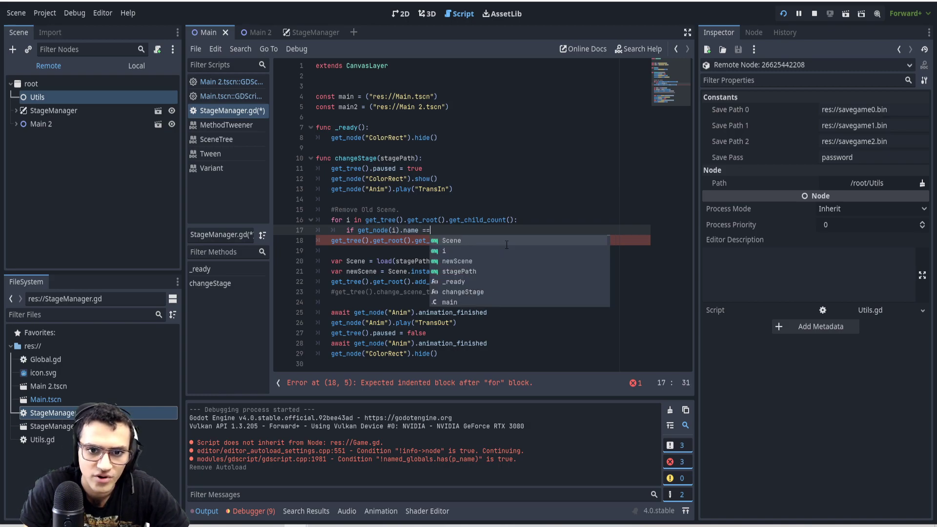
key(BackSpace)
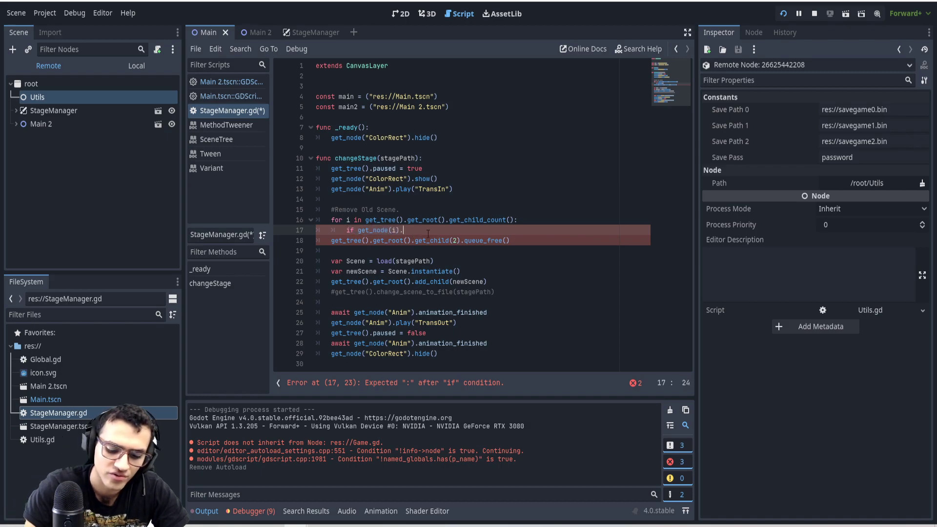
text(.name ==)
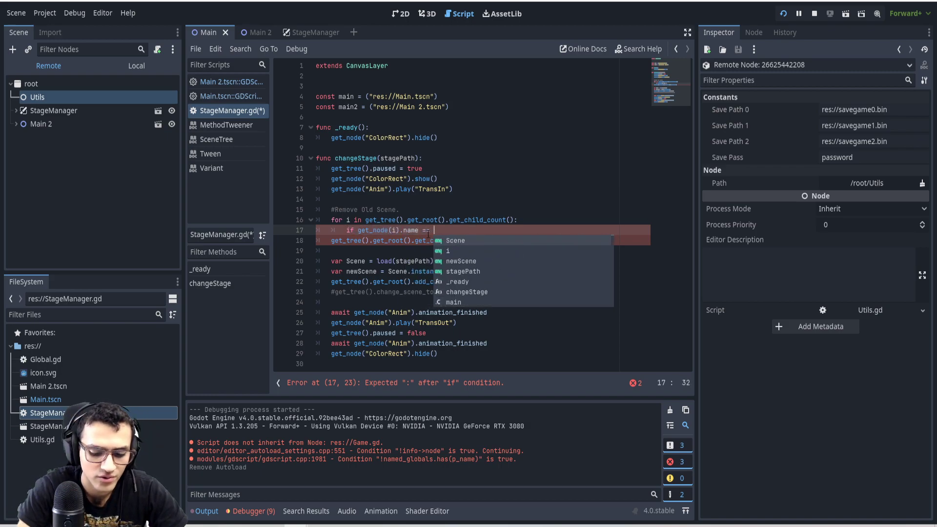
text(OldScene)
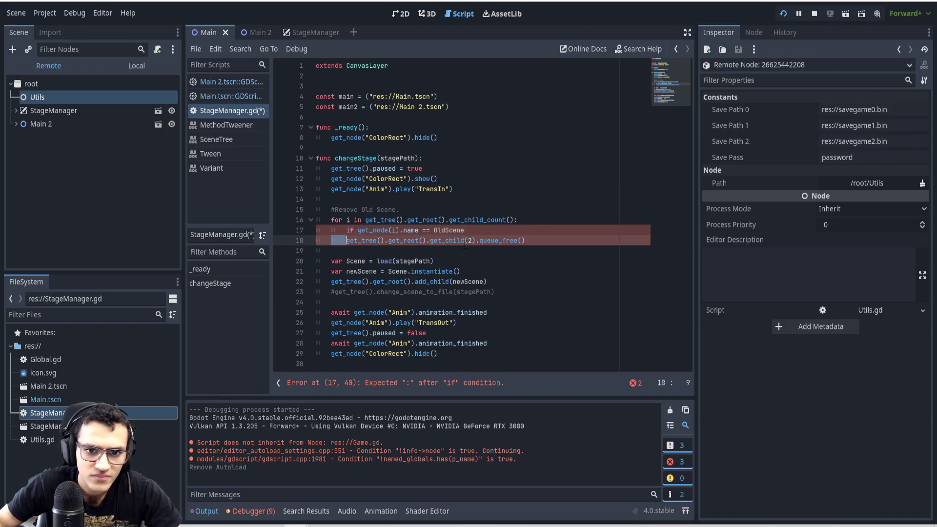
text(i)
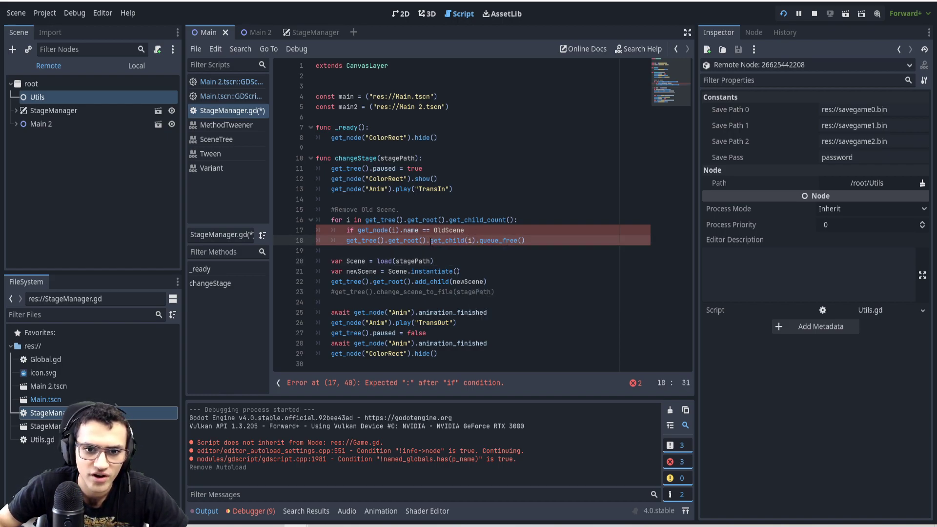
text(remove)
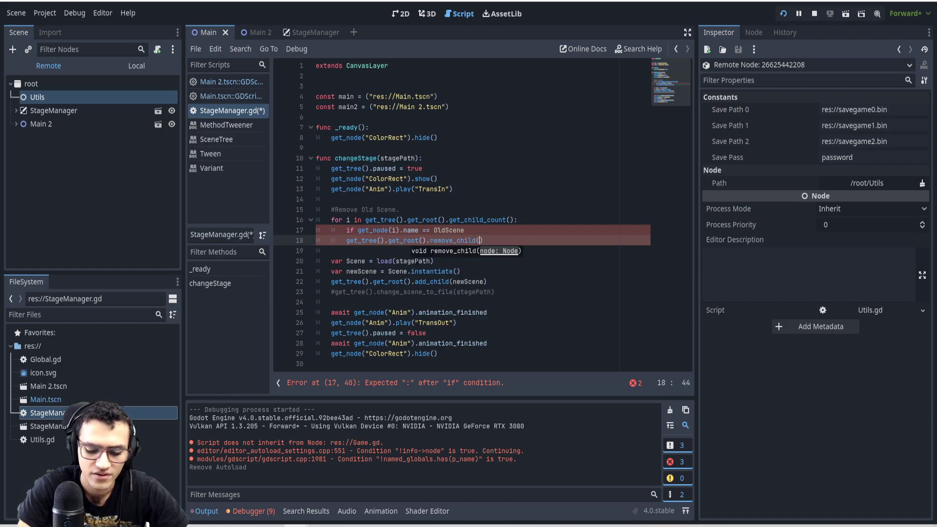
text(i)
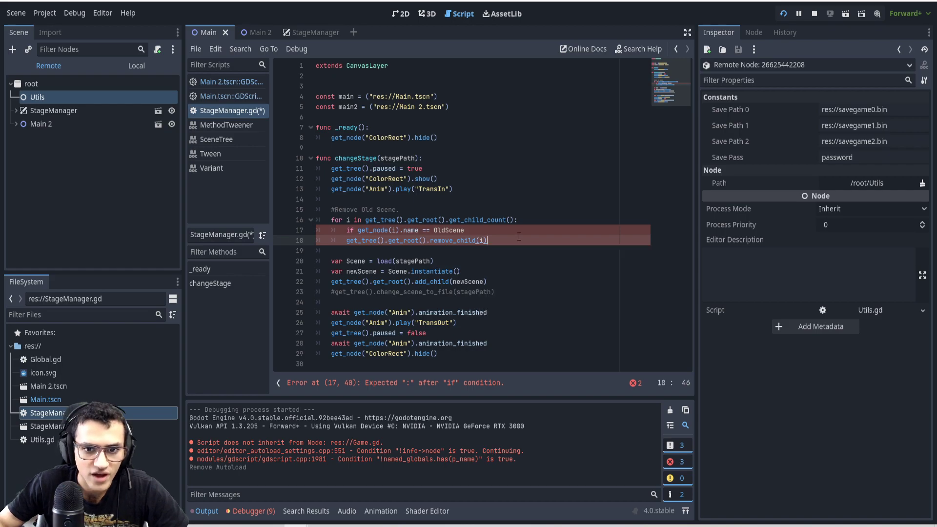
double_click(451, 230)
text(var)
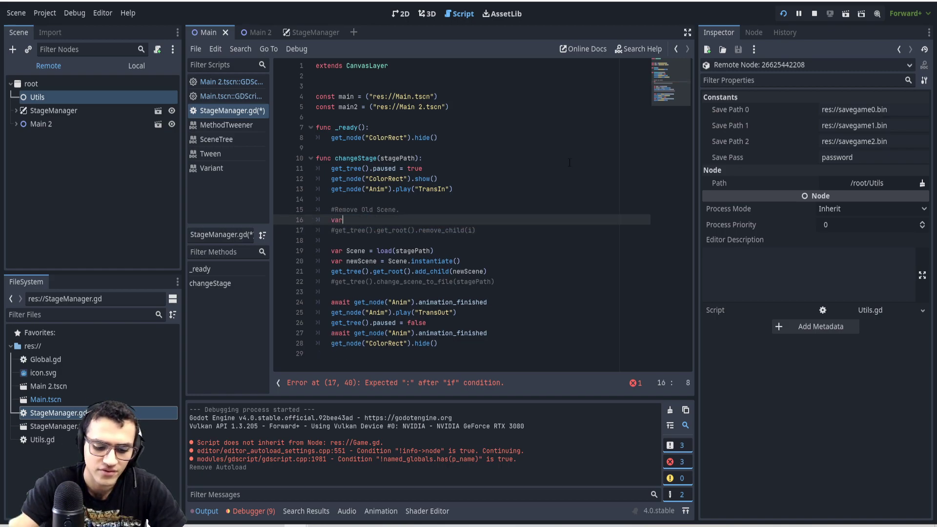
- Declare var childCount = get_tree().get_root().get_child_count() and print childCount
text(child)
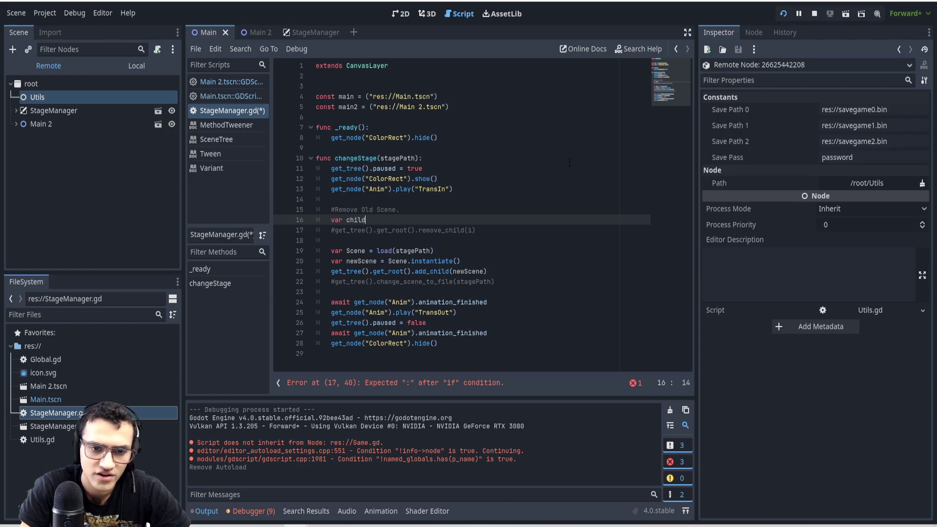
text(Count = get_tree().get_root().get_child_count())
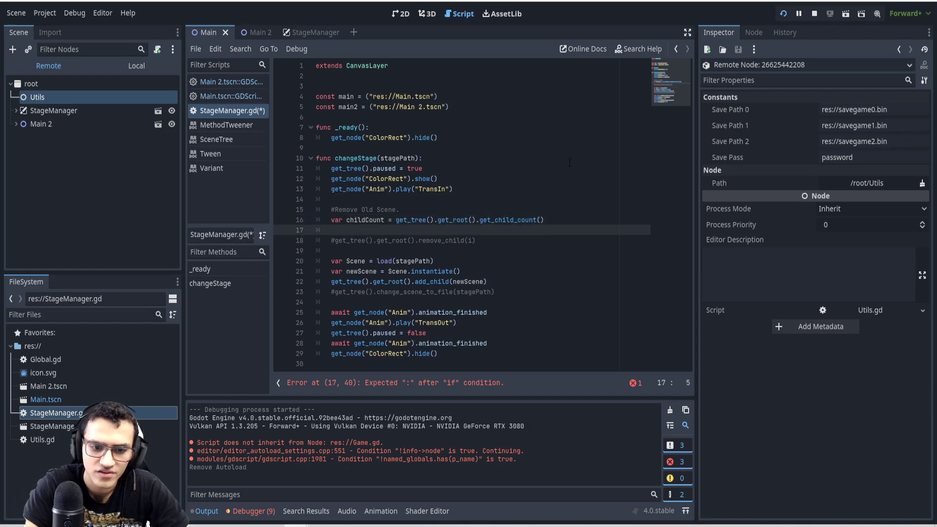
text(print(chi)
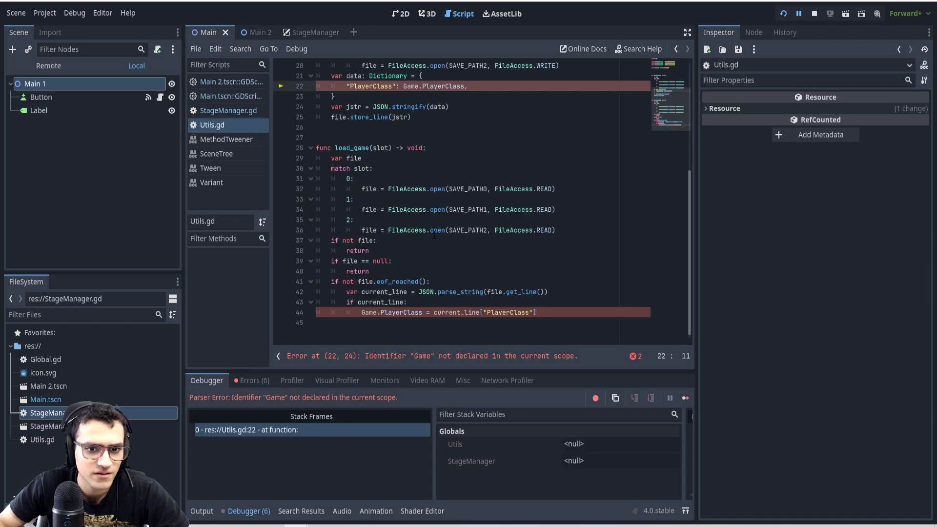
- Select Utils.gd in the FileSystem dock and confirm its removal
click(351, 117)
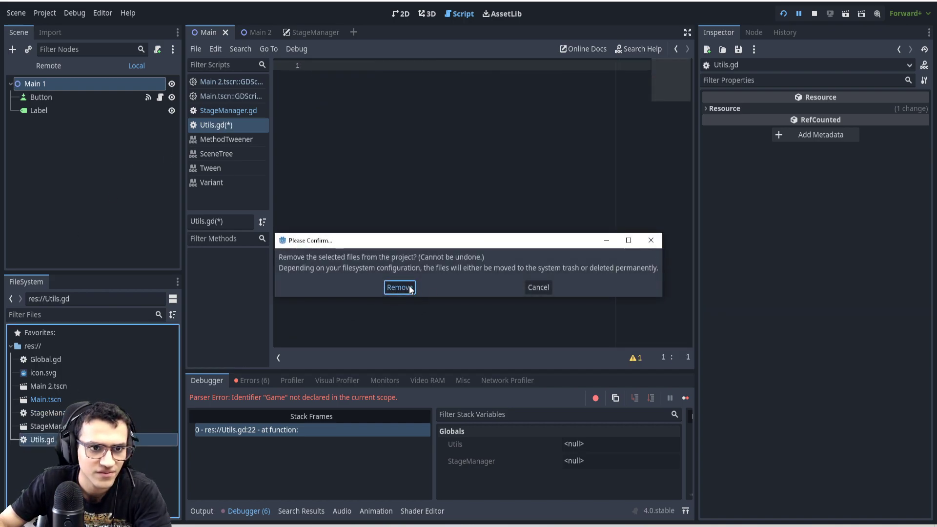
click(400, 287)
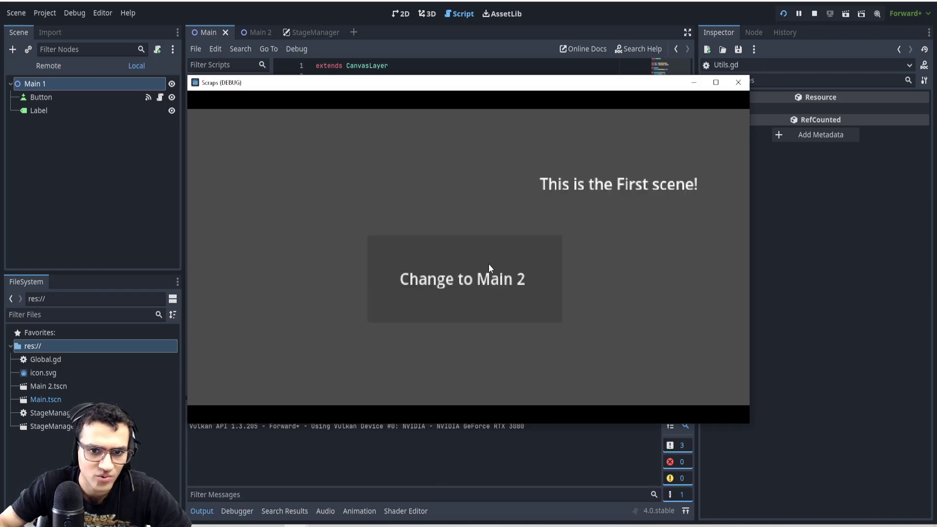
- Check StageManager in the Remote tree, then append - 1 to childCount on line 17
click(738, 82)
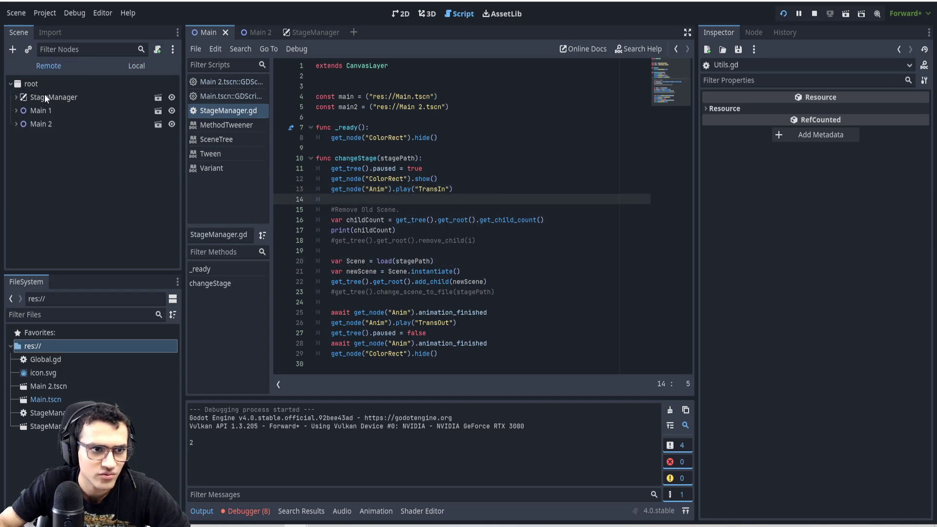
click(53, 97)
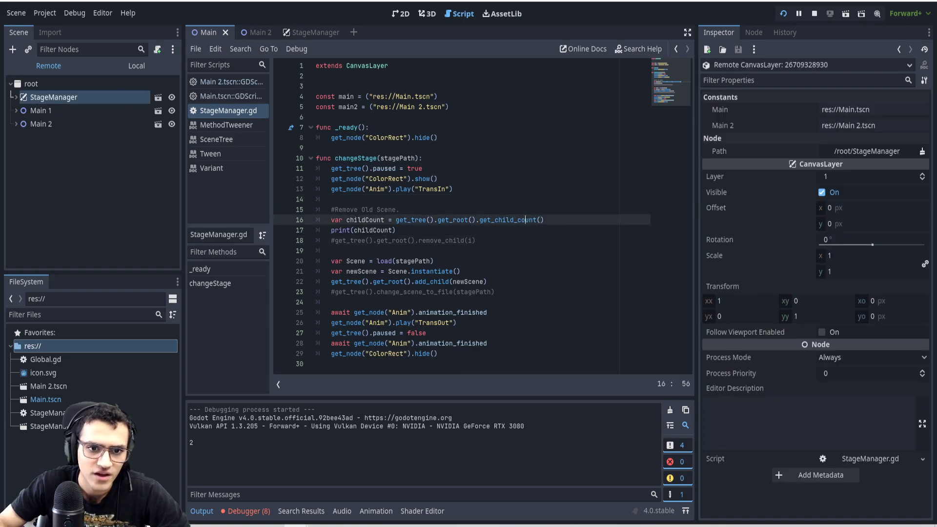
double_click(364, 220)
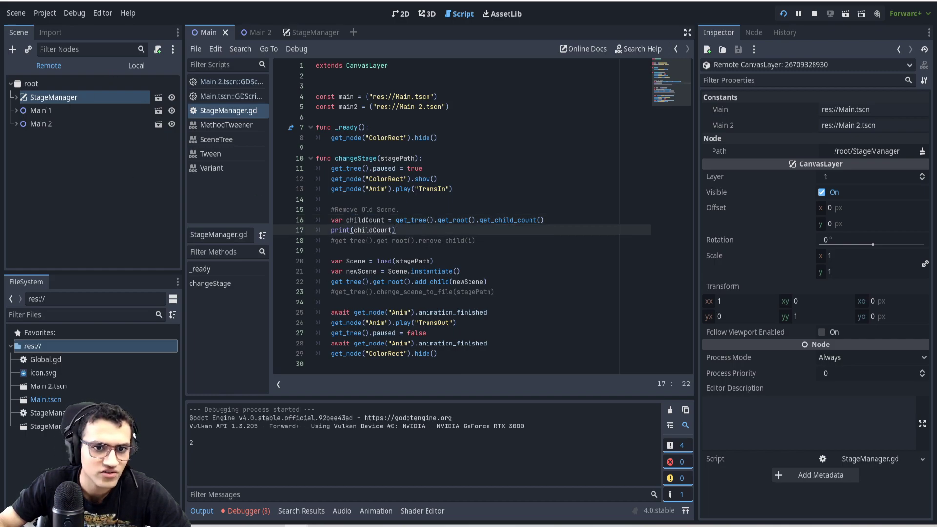
double_click(365, 219)
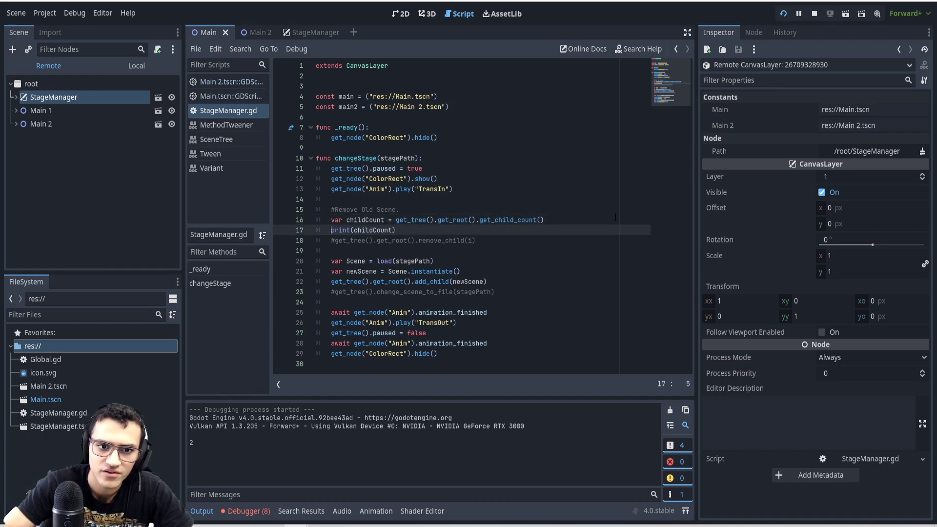
text(- 1)
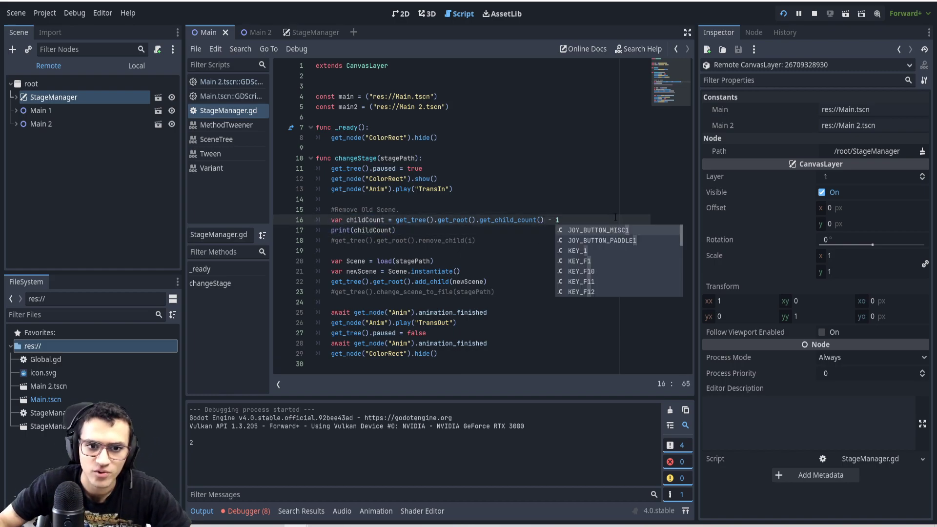
double_click(364, 220)
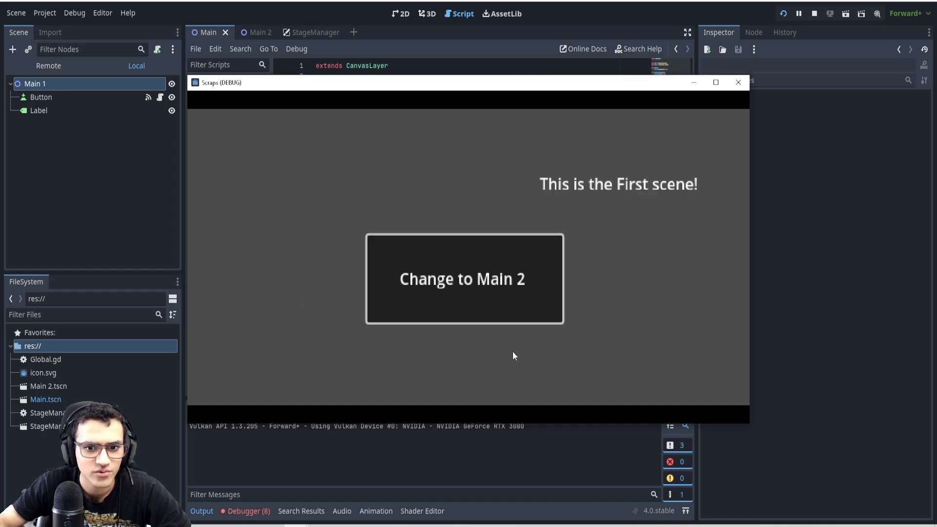
- Replace remove_child on line 17 with get_child(childCount).queue_free()
click(463, 279)
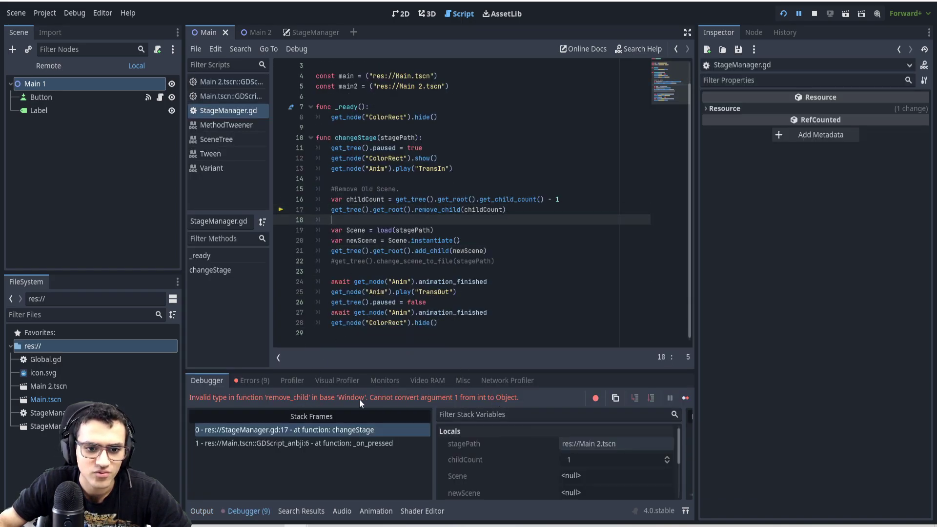
double_click(434, 209)
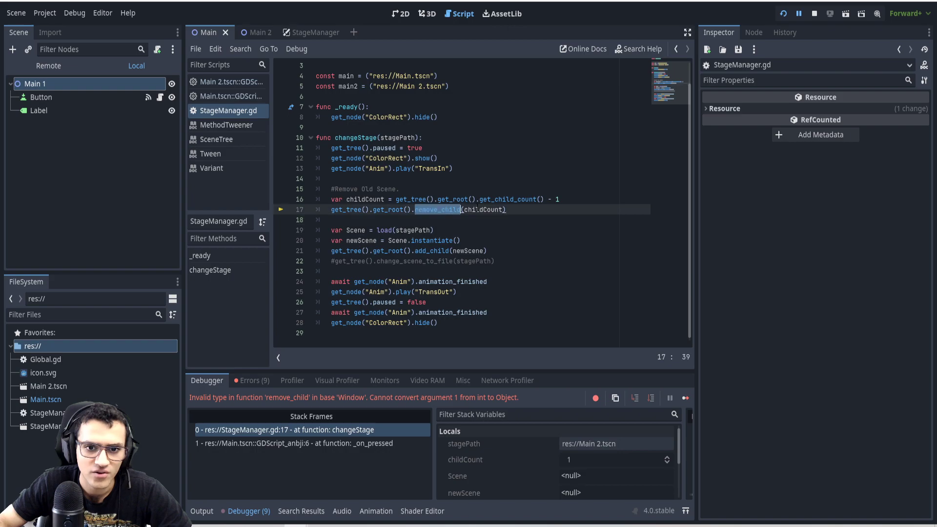
text(get_child)
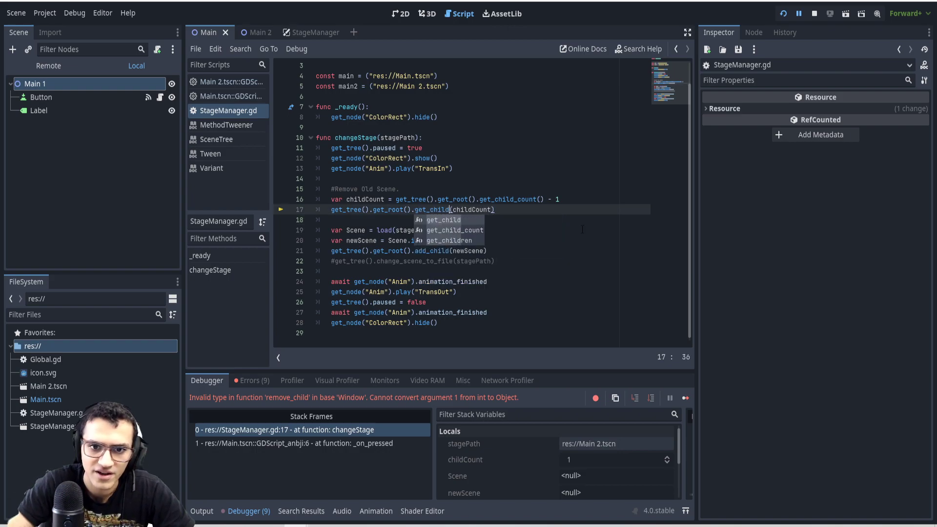
text(.)
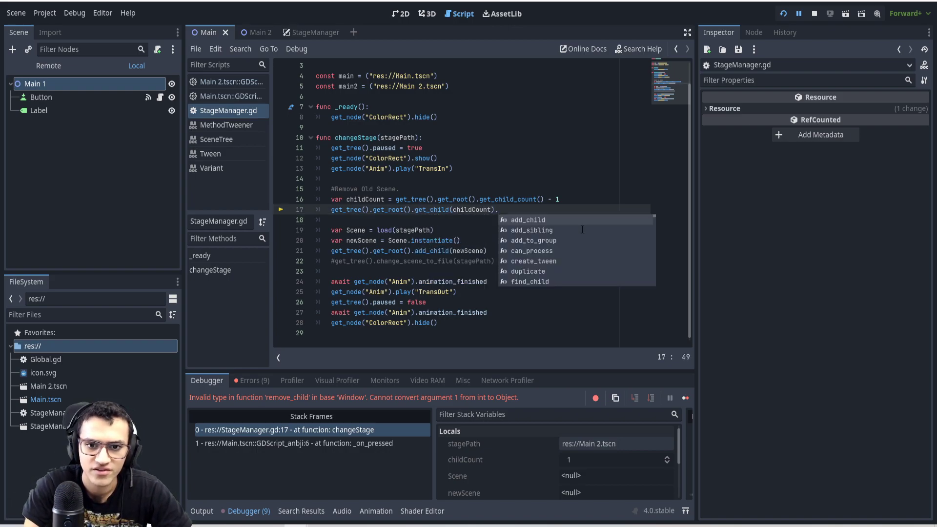
text(queue_free())
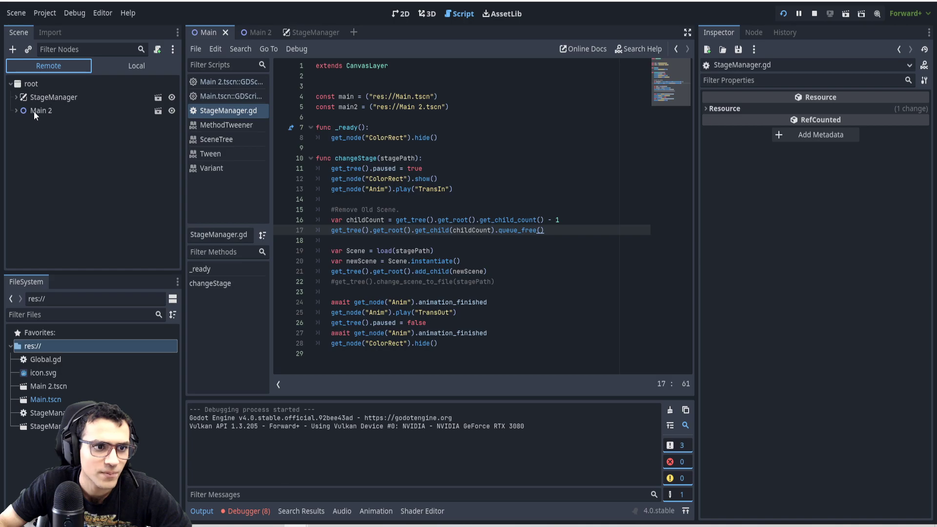
- Bring the running game to the front and switch it to Main 2
key(alt+tab)
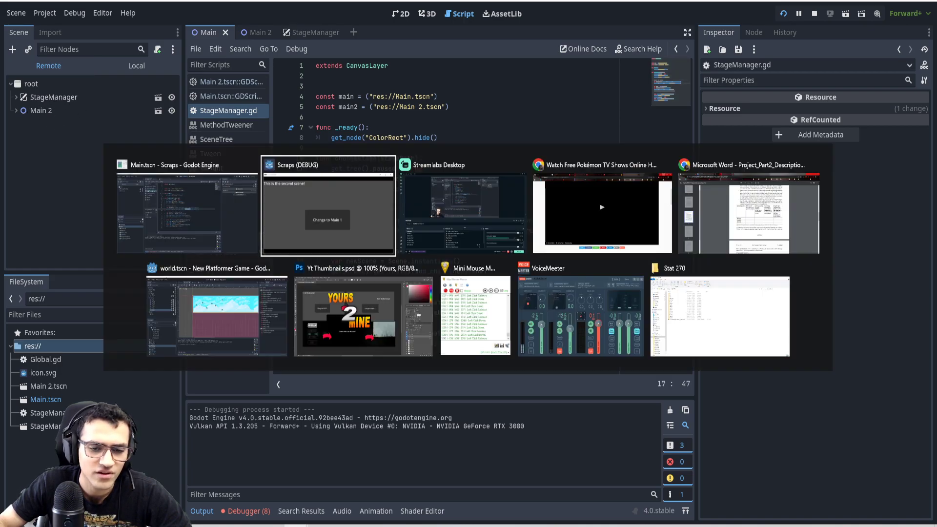
click(327, 207)
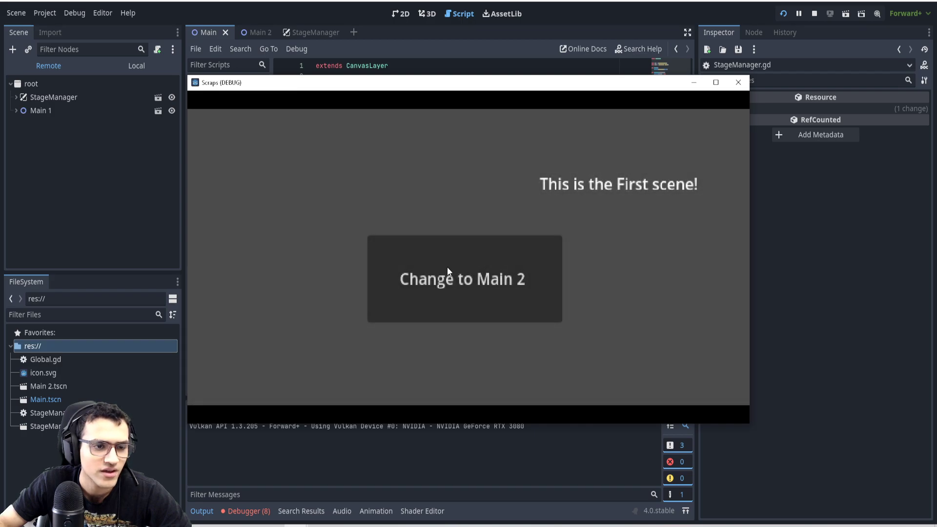
click(465, 279)
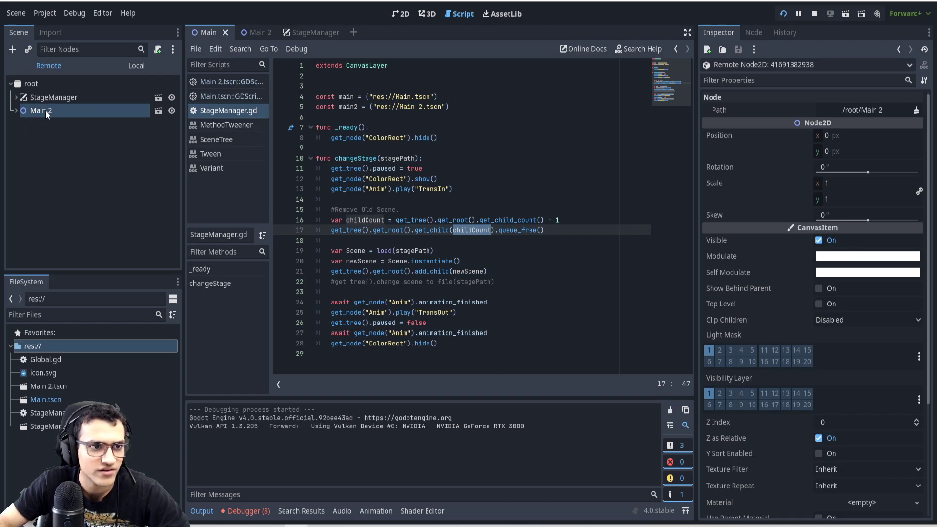
mouse_move(62, 100)
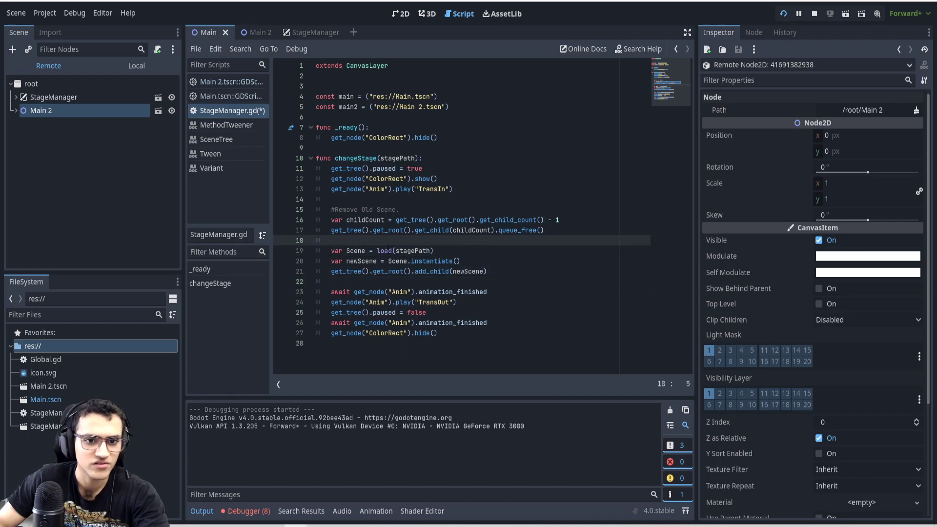
double_click(384, 251)
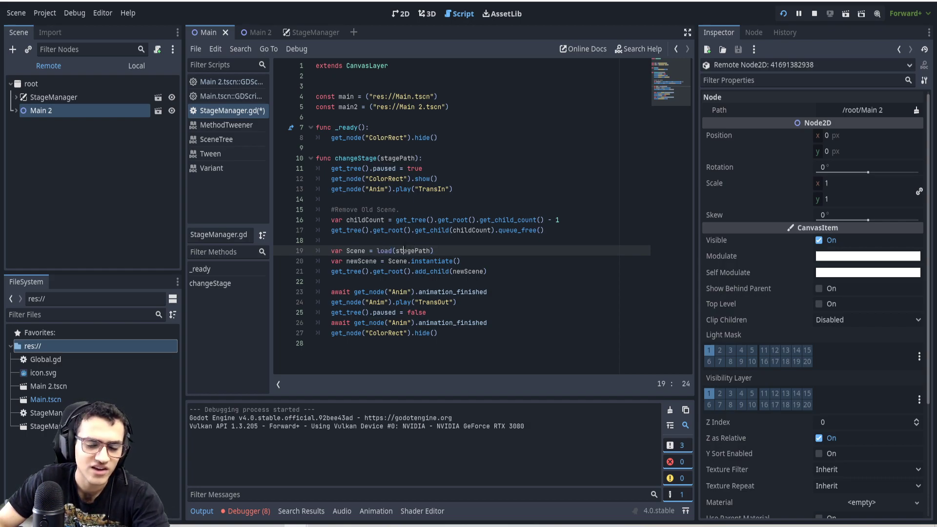
double_click(412, 250)
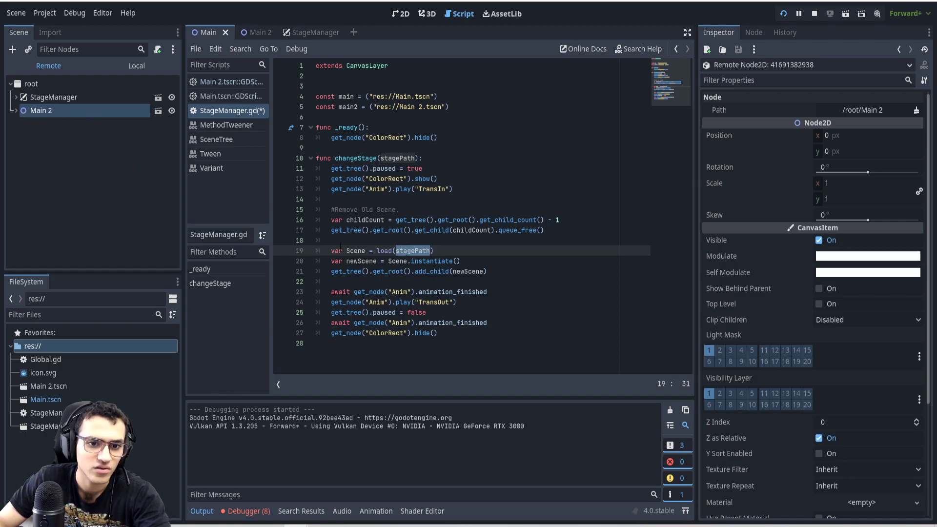
drag(332, 251, 487, 271)
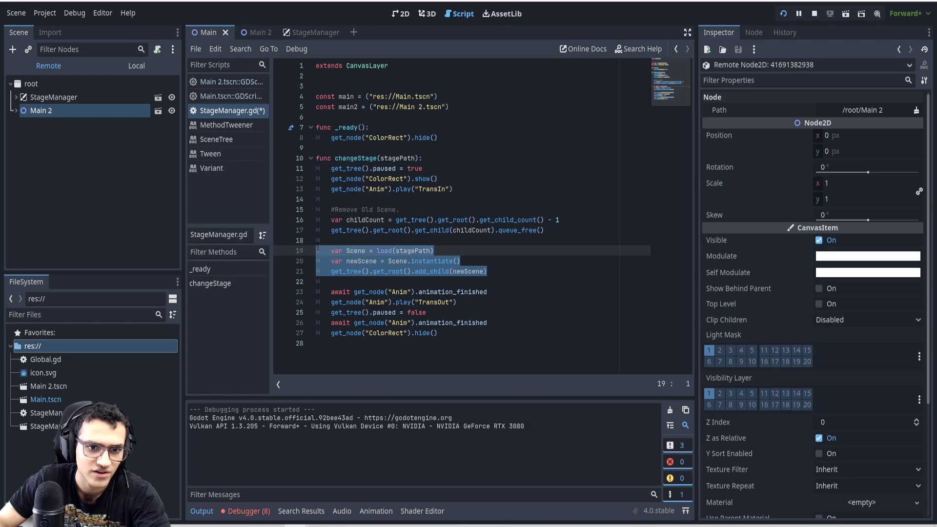